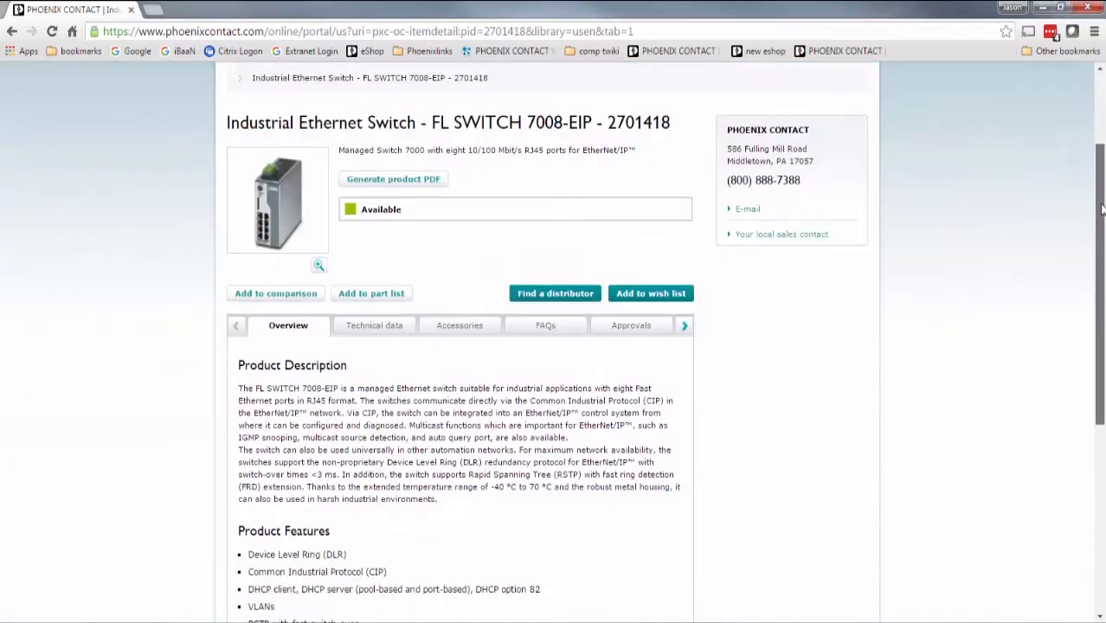
Show the FL SWITCH 7008-EIP Downloads tab and scroll to its Software packages list
{"action": "scroll", "scroll_direction": "down", "scroll_amount": 3}
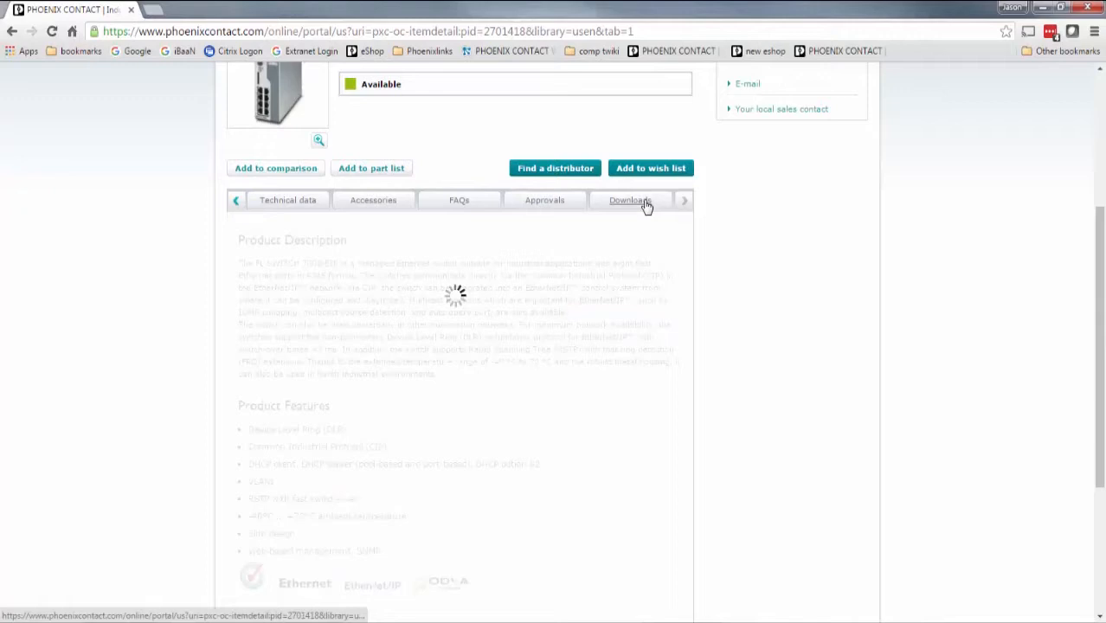
{"action": "left_click", "coordinate": [631, 200]}
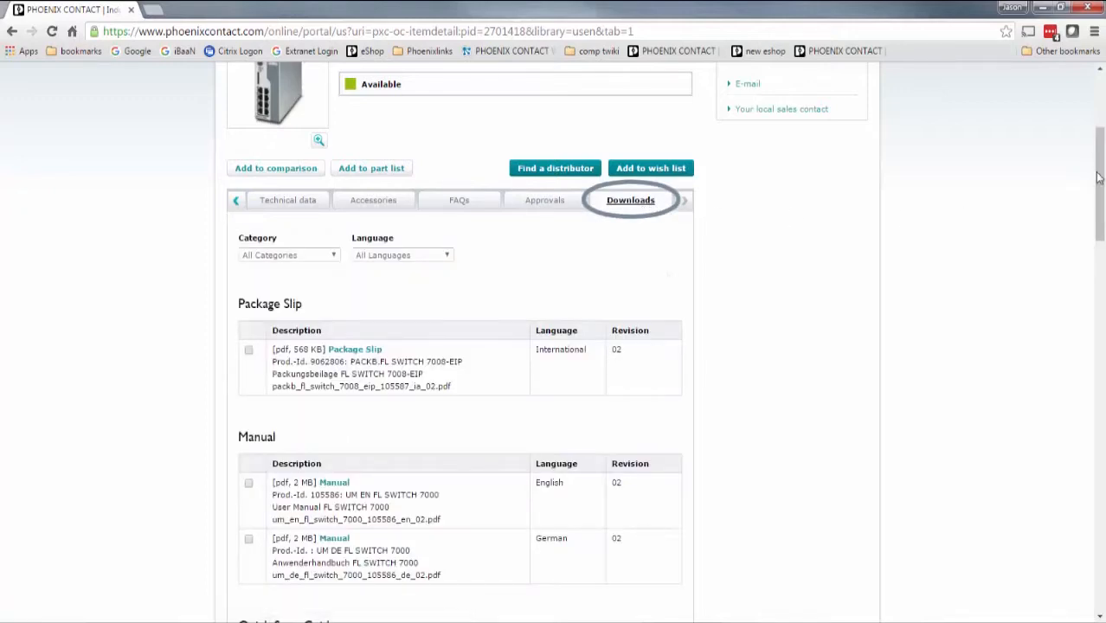
{"action": "scroll", "scroll_direction": "down", "scroll_amount": 3}
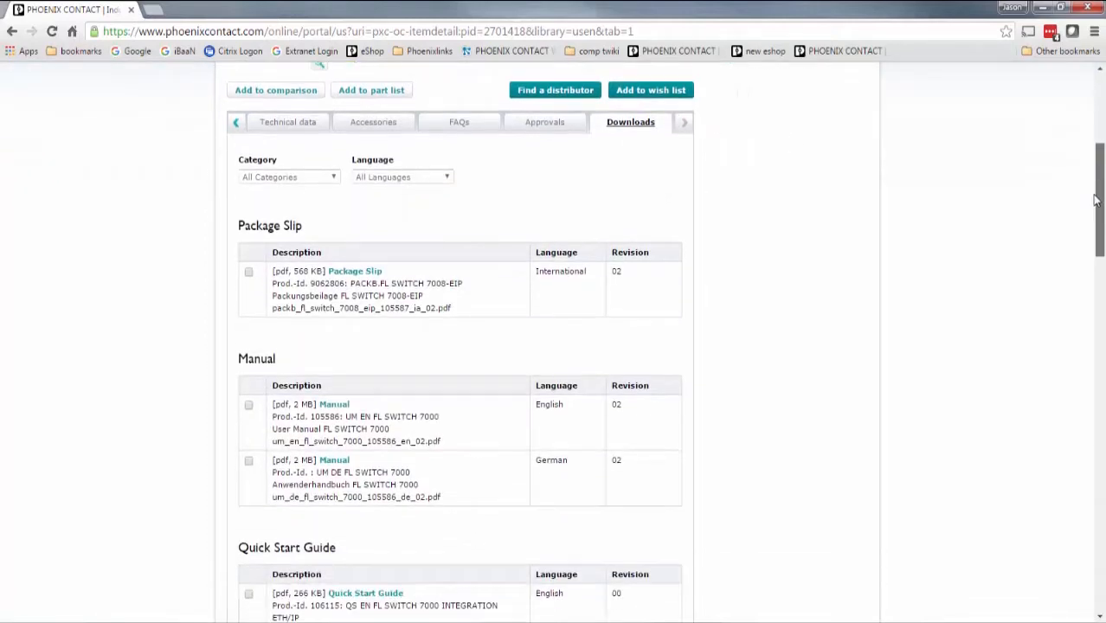
{"action": "scroll", "scroll_direction": "down", "scroll_amount": 3}
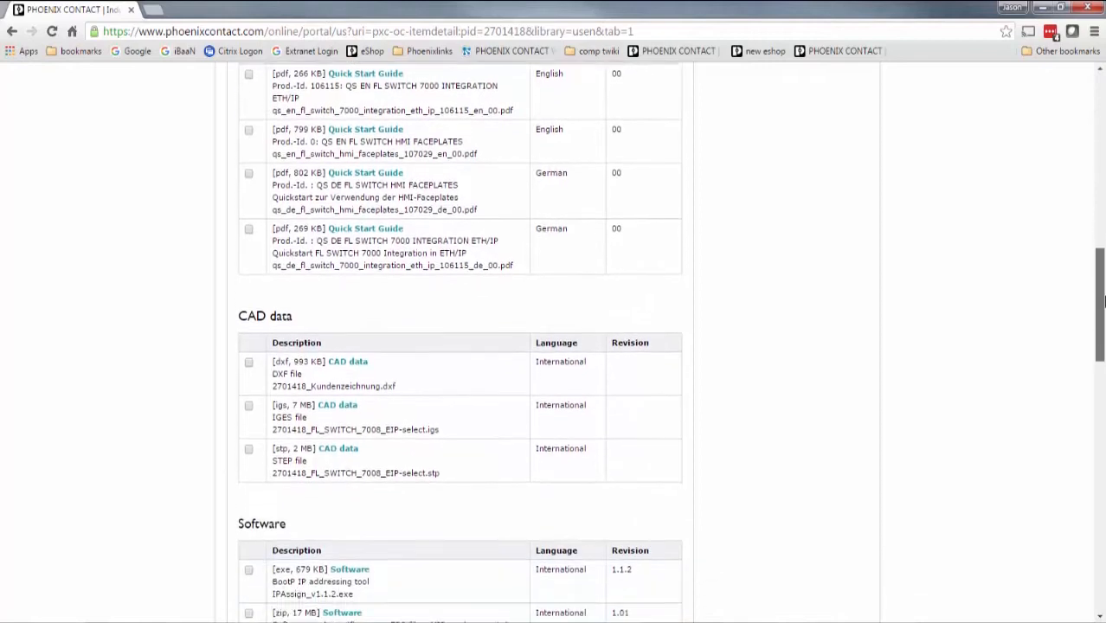
{"action": "scroll", "scroll_direction": "down", "scroll_amount": 3}
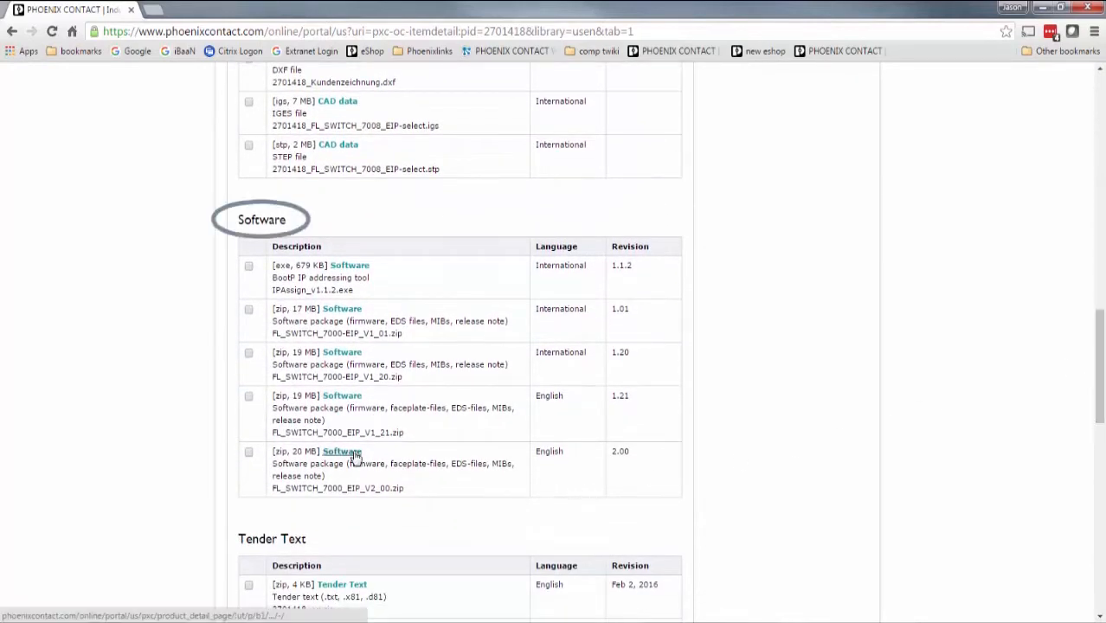
Save the version 2.00 FL SWITCH 7000 software zip to the Desktop
{"action": "right_click", "coordinate": [341, 451]}
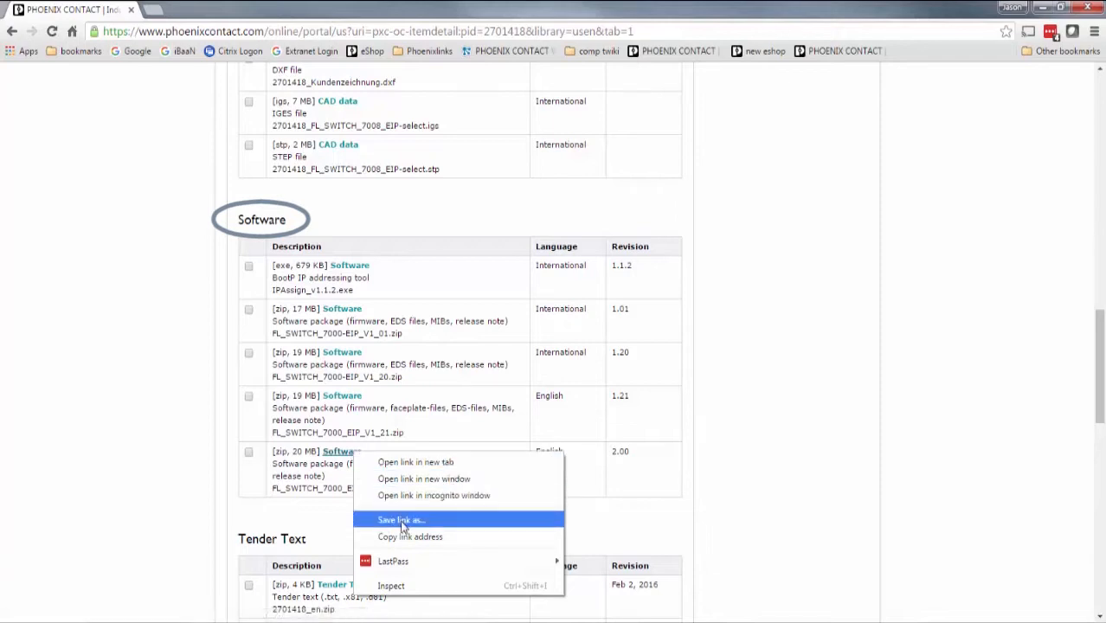
{"action": "left_click", "coordinate": [401, 520]}
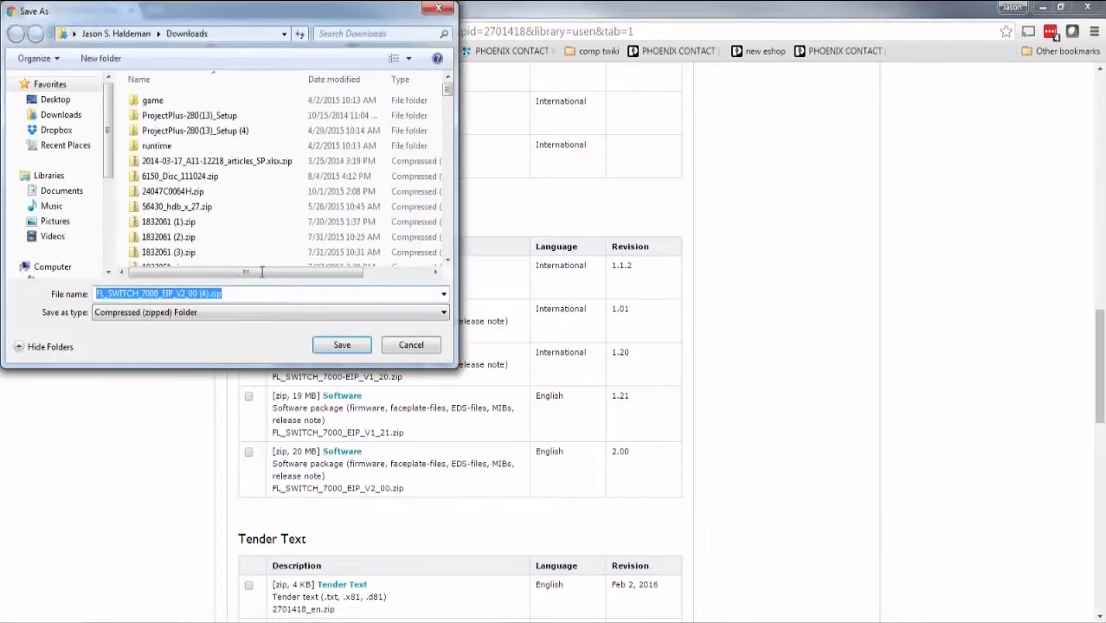
{"action": "left_click", "coordinate": [54, 99]}
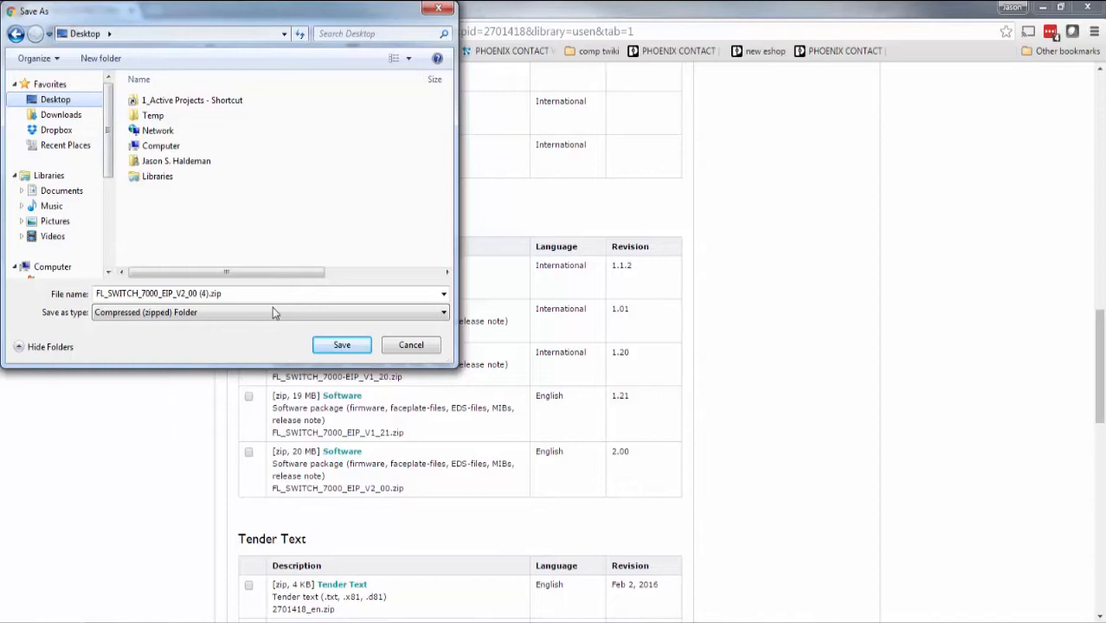
{"action": "left_click", "coordinate": [341, 344]}
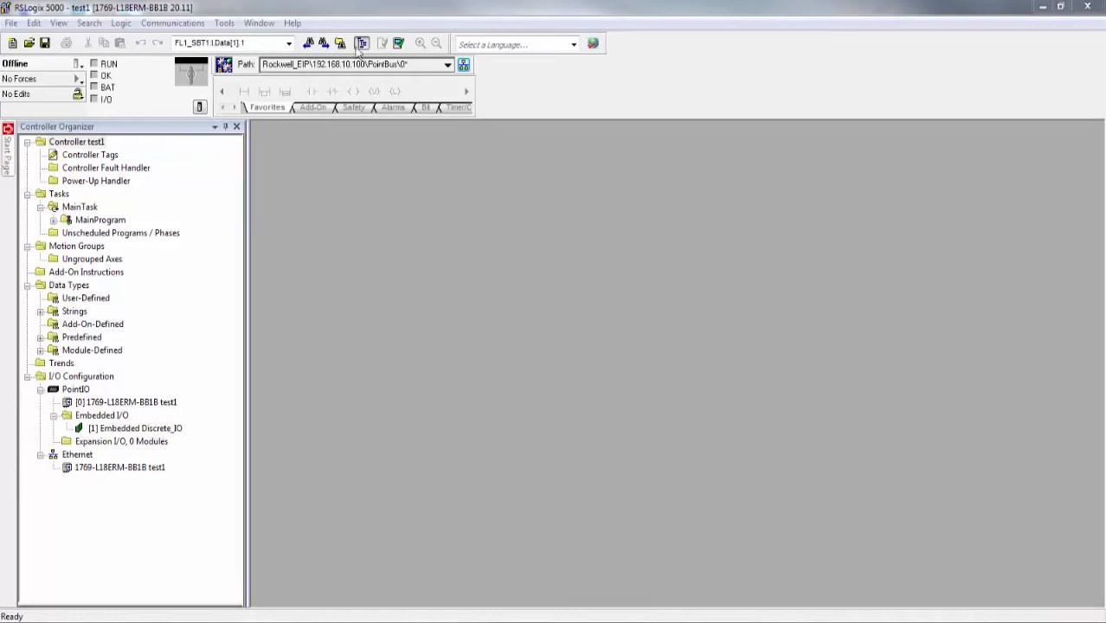
Register the FL_SWITCH_7000_EDS folder with the EDS Hardware Installation Tool wizard
{"action": "left_click", "coordinate": [224, 22]}
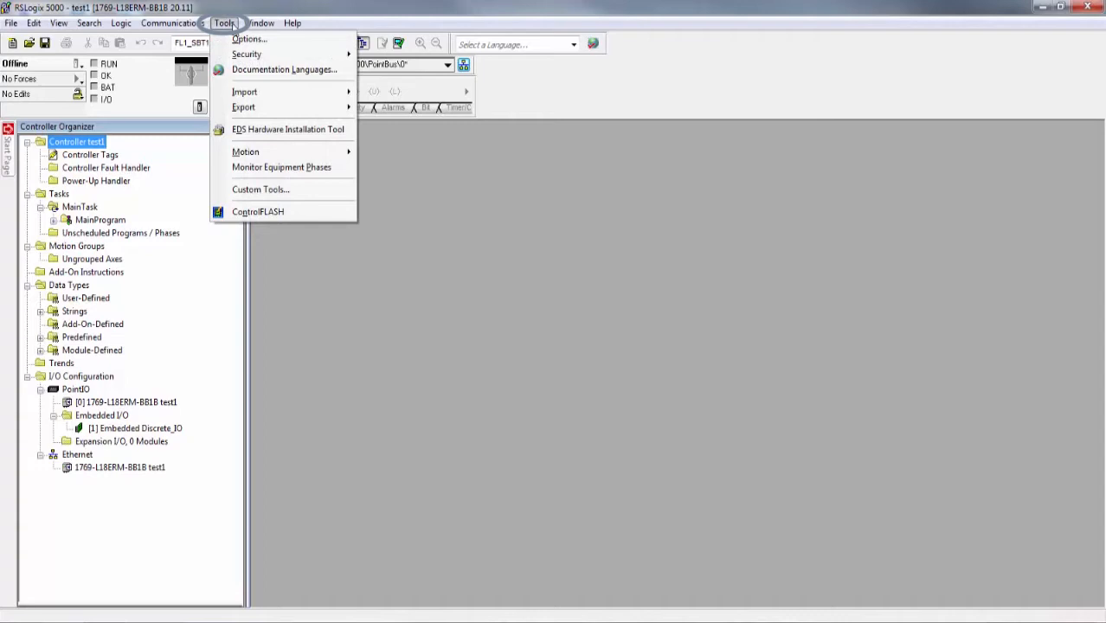
{"action": "mouse_move", "coordinate": [288, 129]}
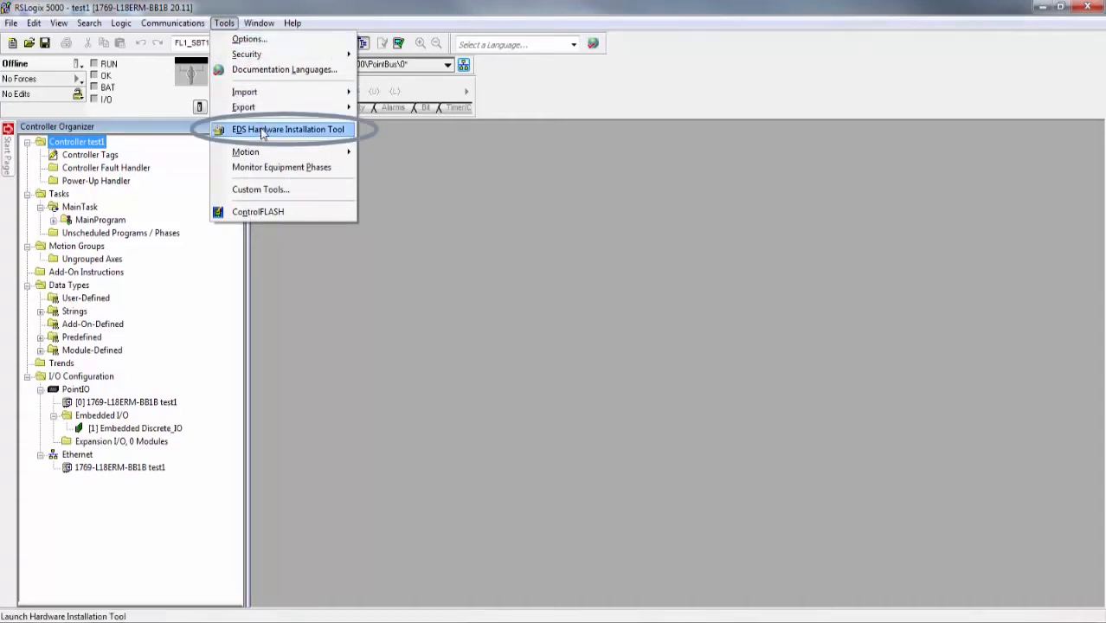
{"action": "left_click", "coordinate": [288, 129]}
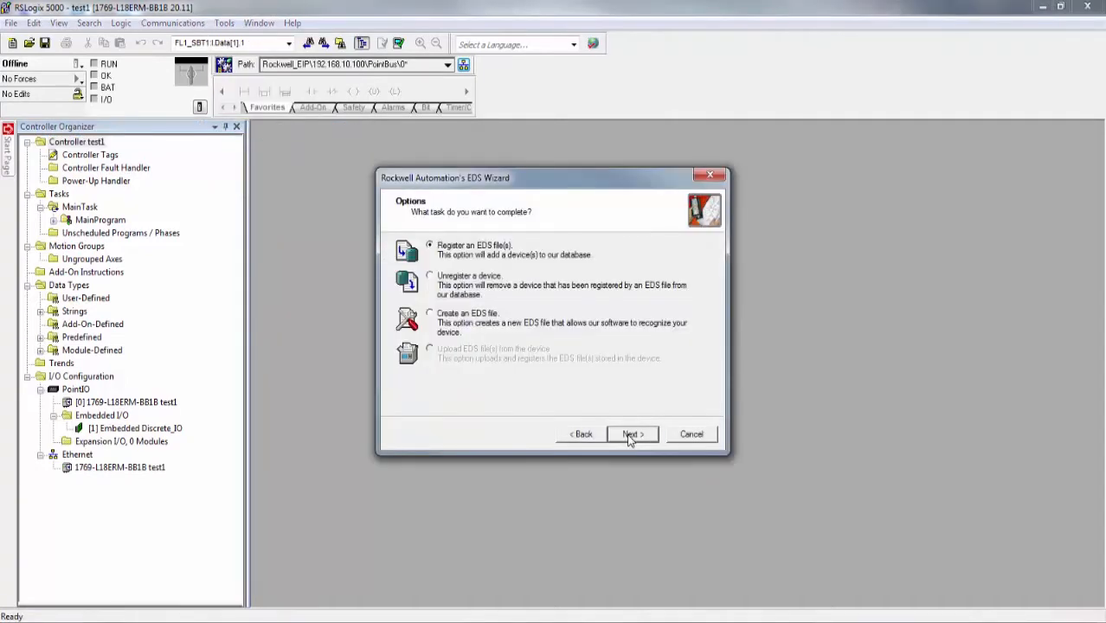
{"action": "left_click", "coordinate": [631, 434]}
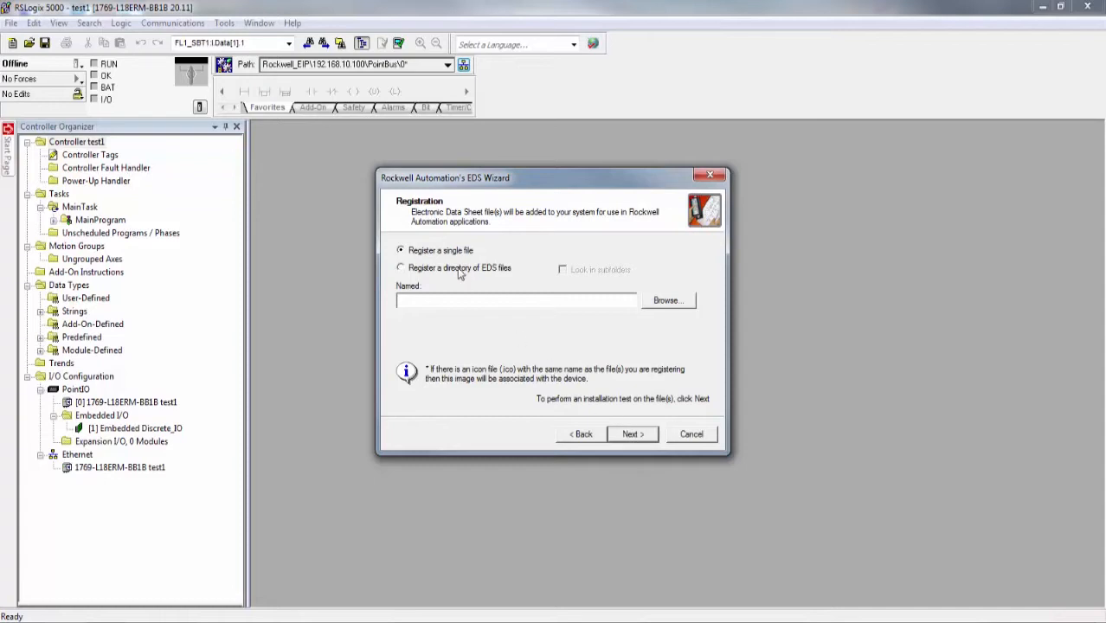
{"action": "left_click", "coordinate": [667, 300]}
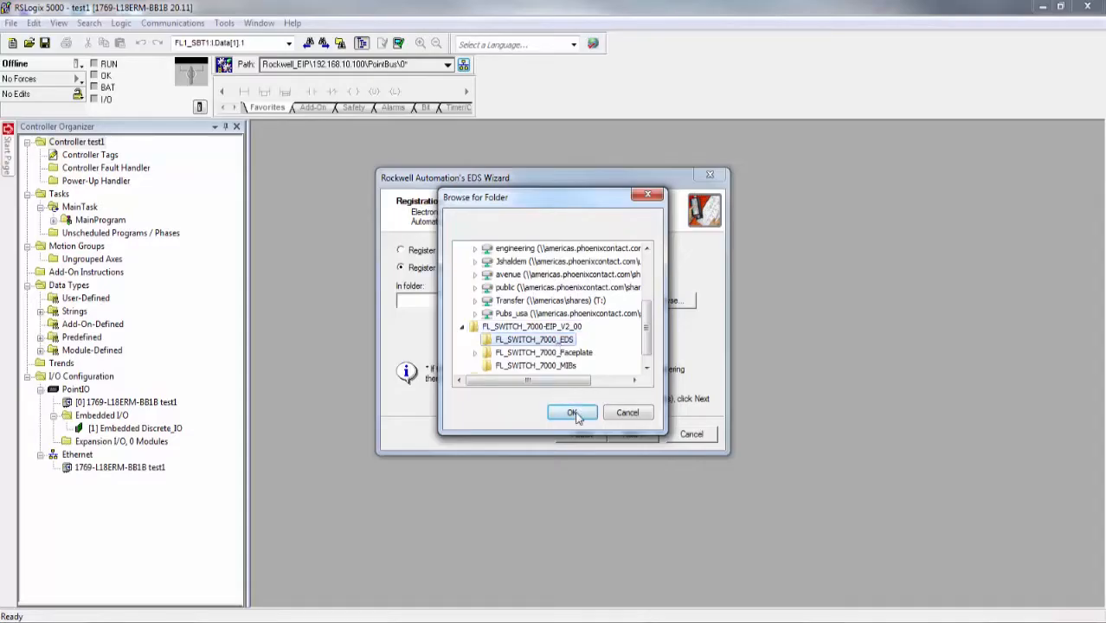
{"action": "left_click", "coordinate": [572, 412]}
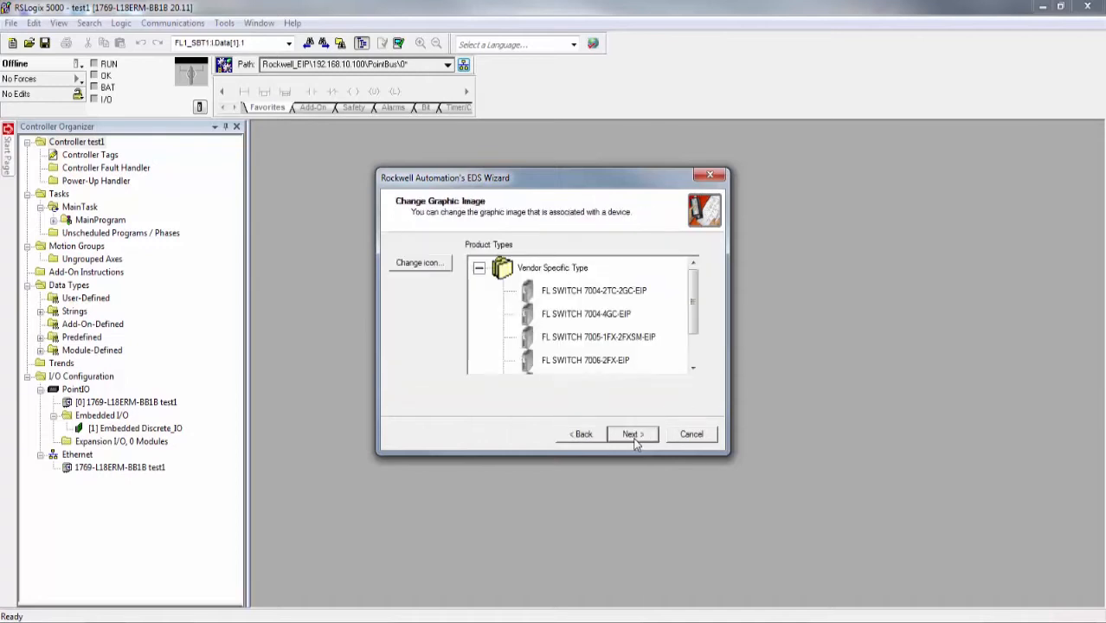
{"action": "left_click", "coordinate": [631, 434]}
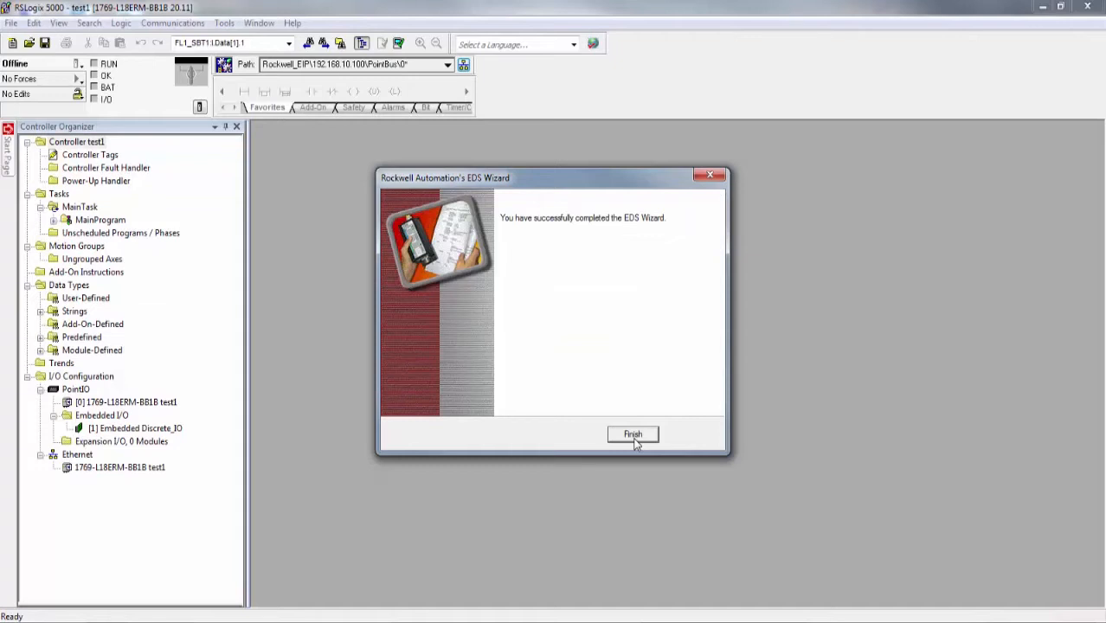
Add a Phoenix Contact 2701418 FL SWITCH 7008-EIP module named FL_SWITCH, with its IP, under Ethernet
{"action": "right_click", "coordinate": [77, 454]}
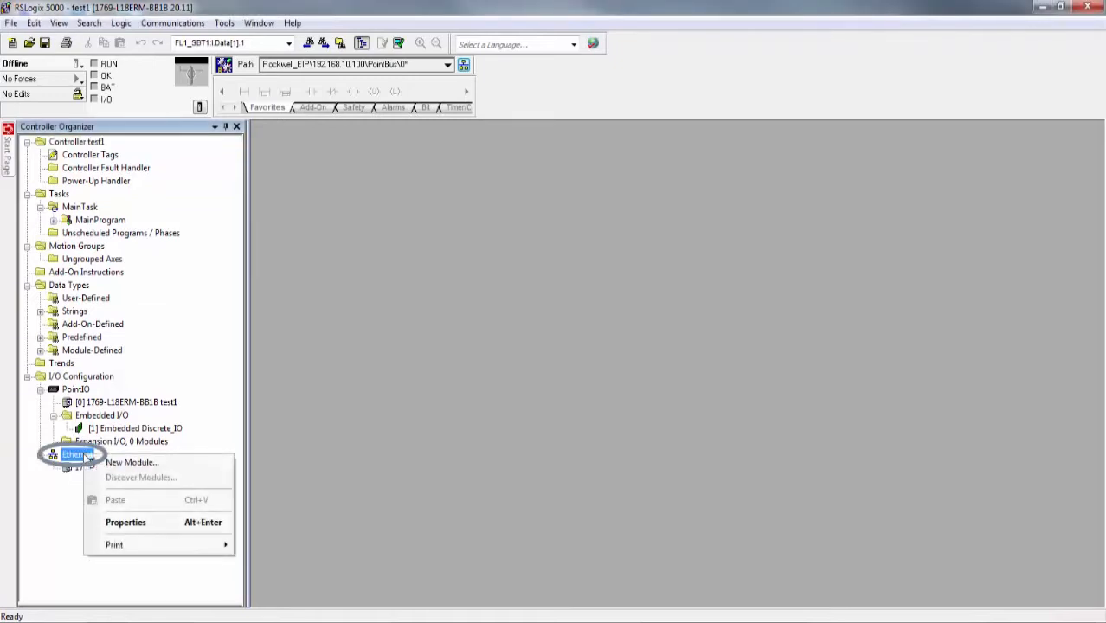
{"action": "mouse_move", "coordinate": [132, 462]}
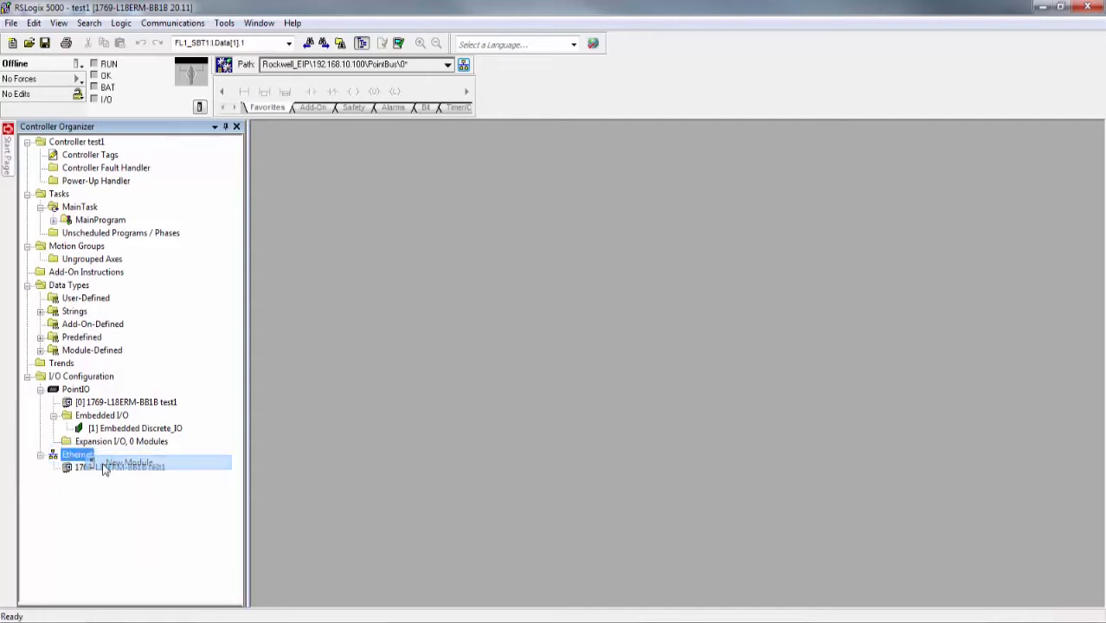
{"action": "left_click", "coordinate": [130, 465]}
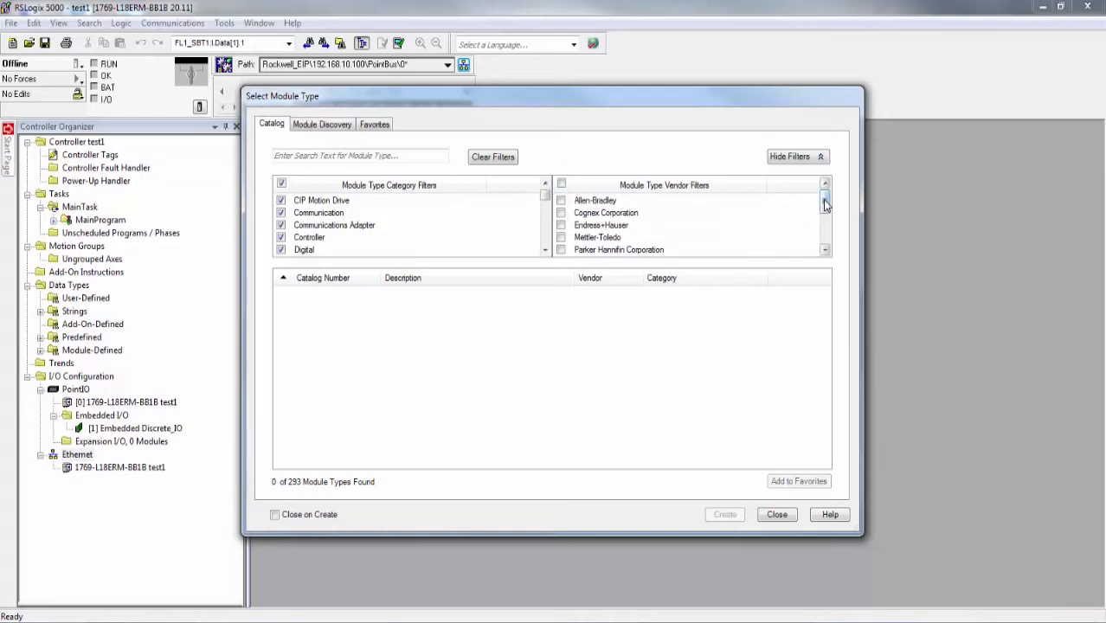
{"action": "left_click", "coordinate": [561, 237]}
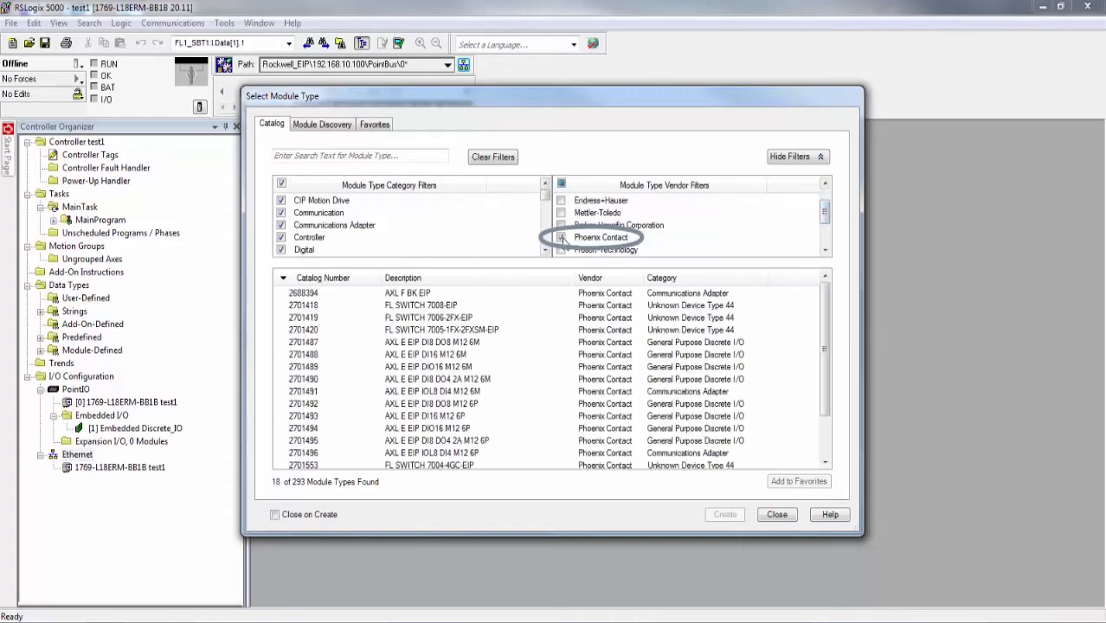
{"action": "left_click", "coordinate": [420, 305]}
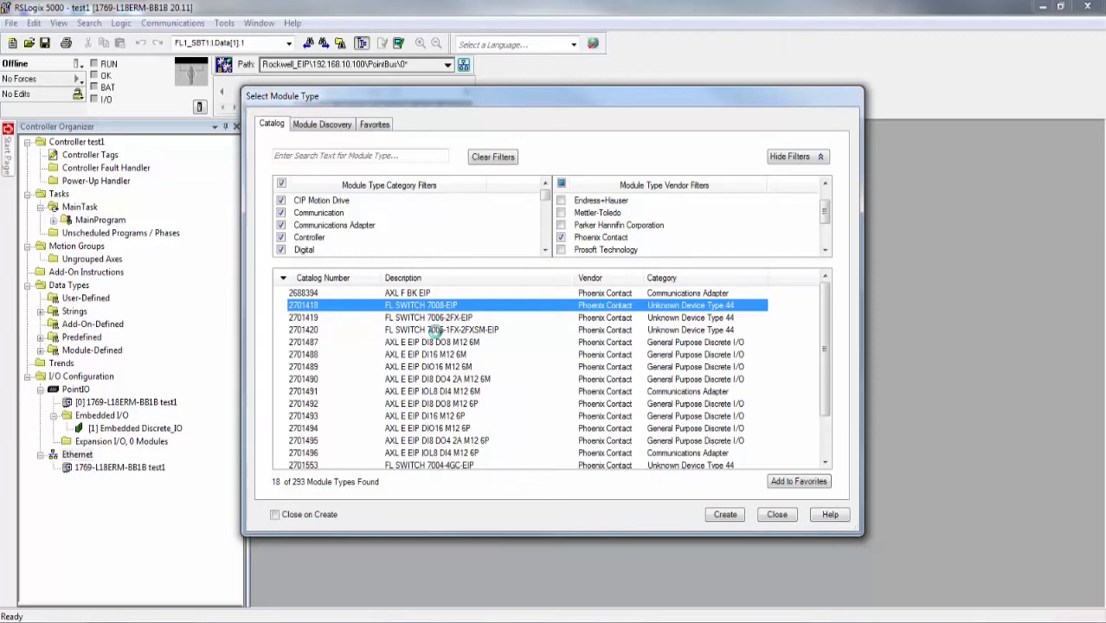
{"action": "left_click", "coordinate": [724, 514]}
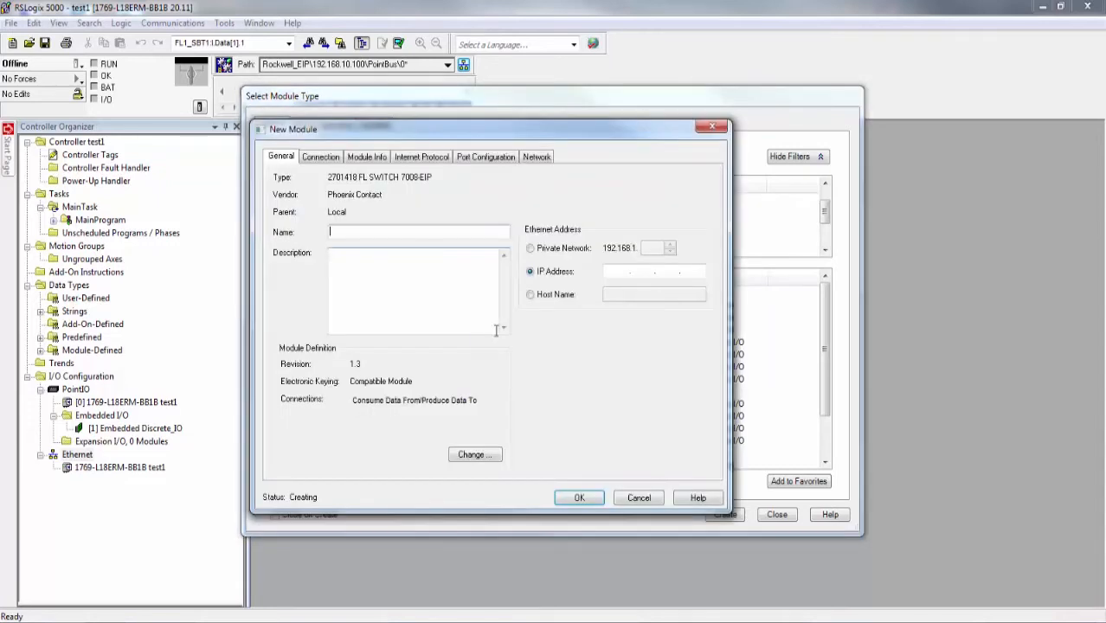
{"action": "type", "text": "FL_SWITCH"}
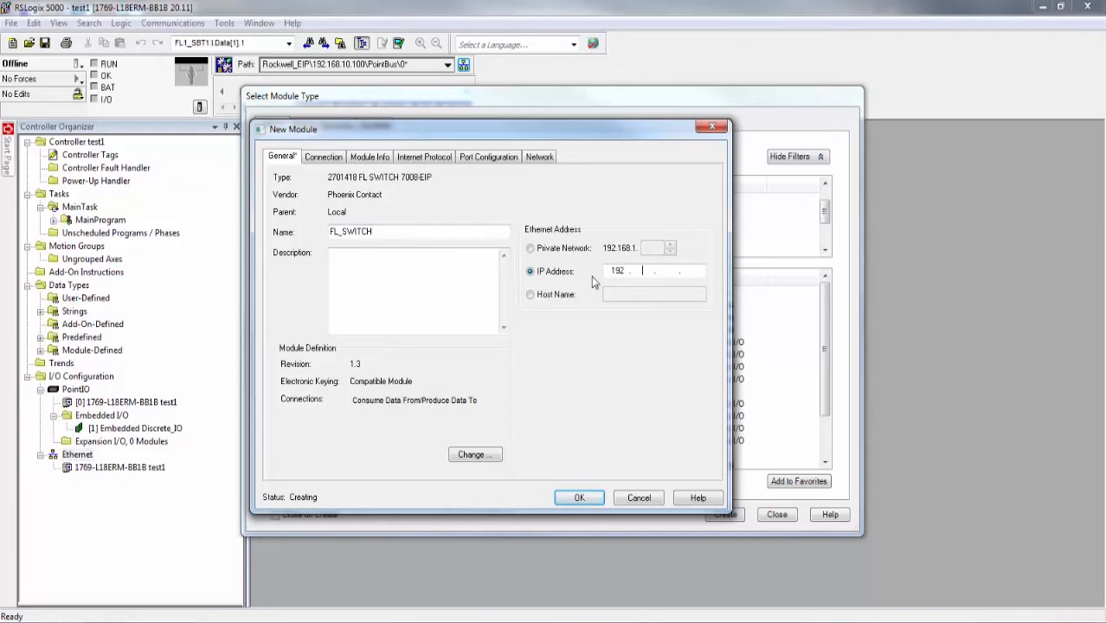
{"action": "type", "text": "168.10"}
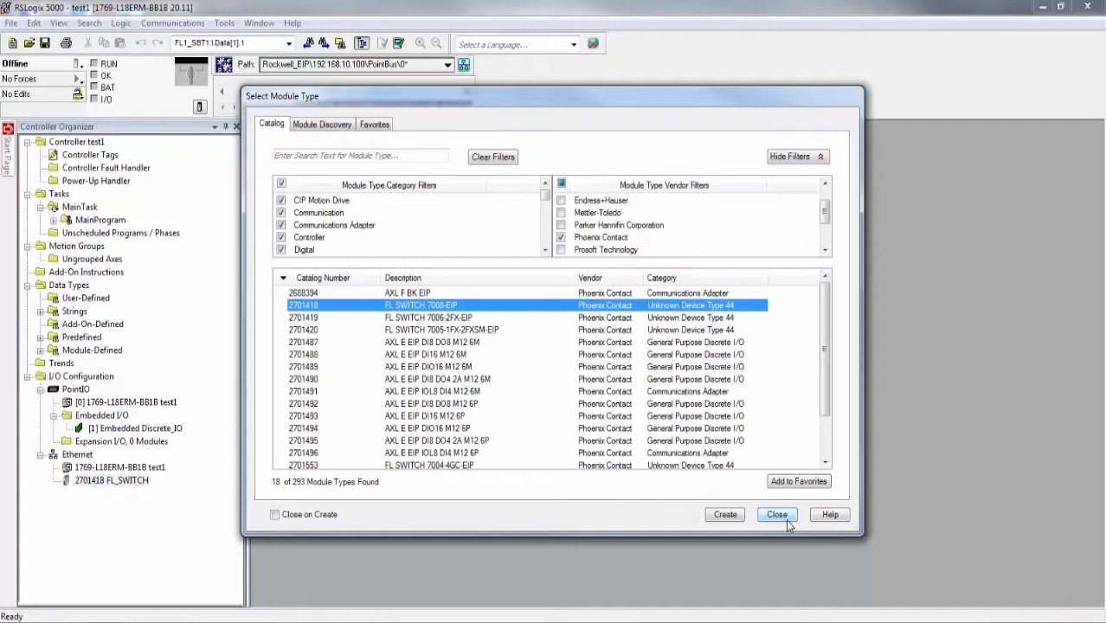
{"action": "left_click", "coordinate": [777, 514]}
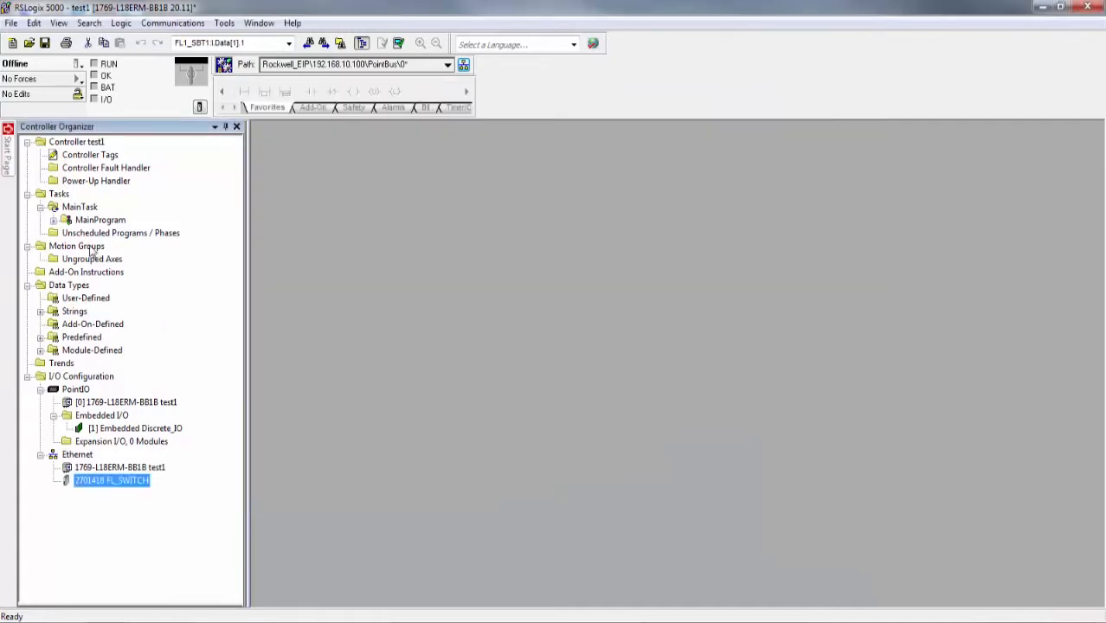
Import the FL SWITCH 7000-EIP.L5X rung into MainRoutine after rung 0
{"action": "double_click", "coordinate": [109, 245]}
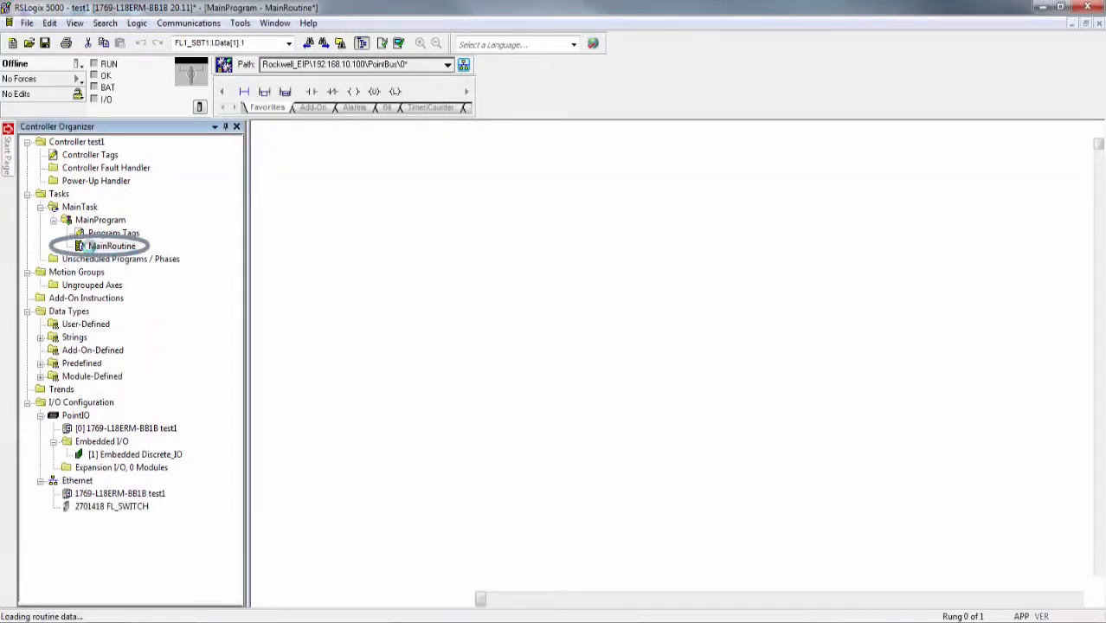
{"action": "double_click", "coordinate": [111, 246]}
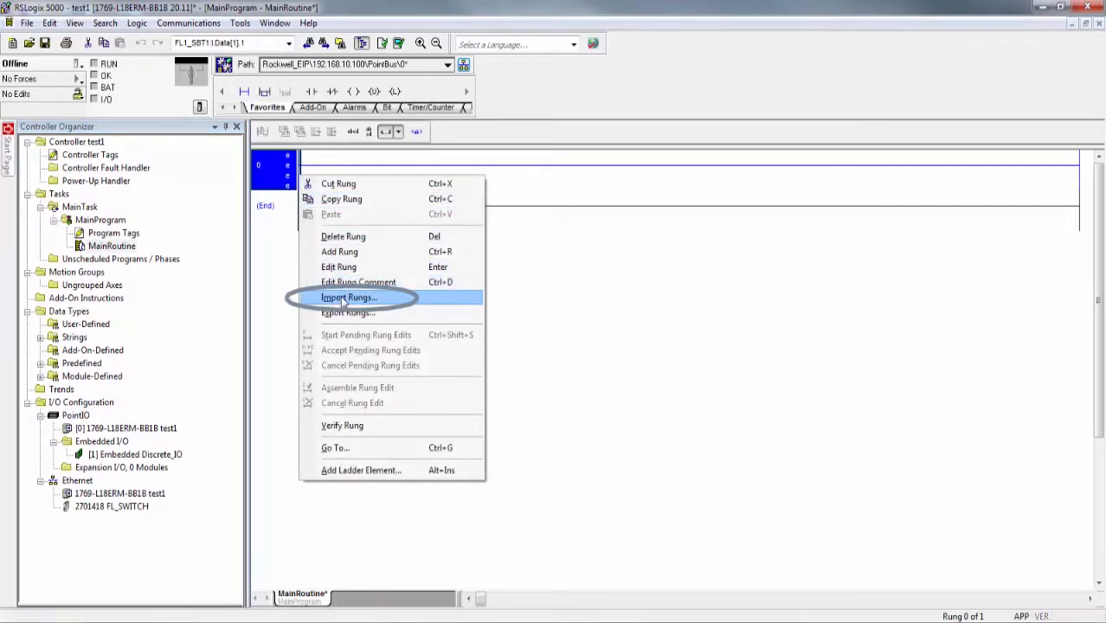
{"action": "left_click", "coordinate": [349, 297]}
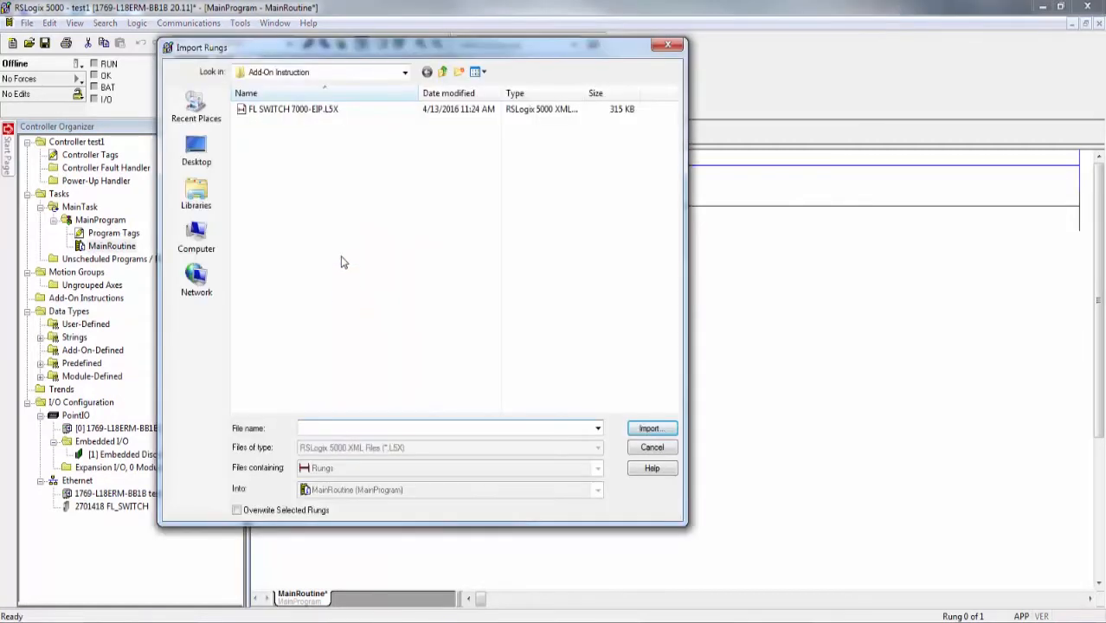
{"action": "left_click", "coordinate": [293, 109]}
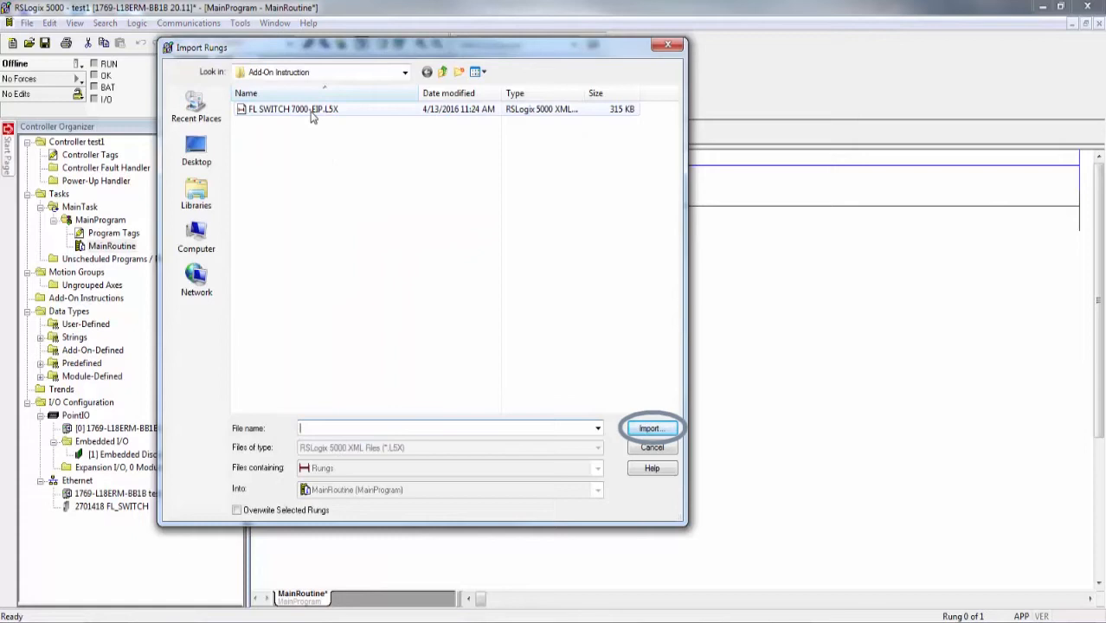
{"action": "left_click", "coordinate": [652, 428]}
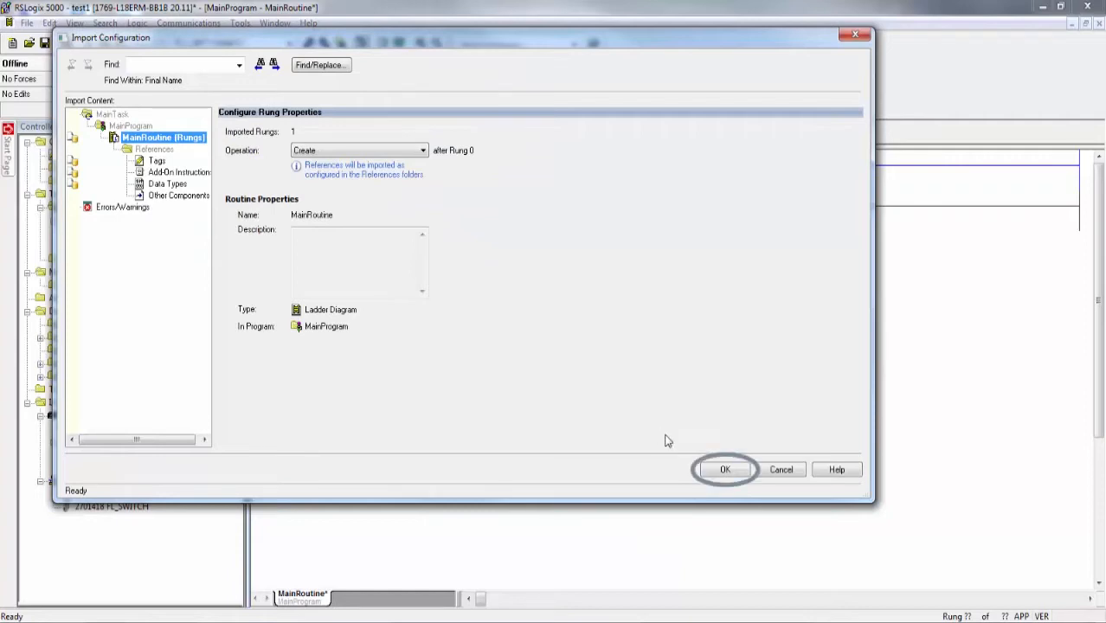
{"action": "left_click", "coordinate": [725, 469]}
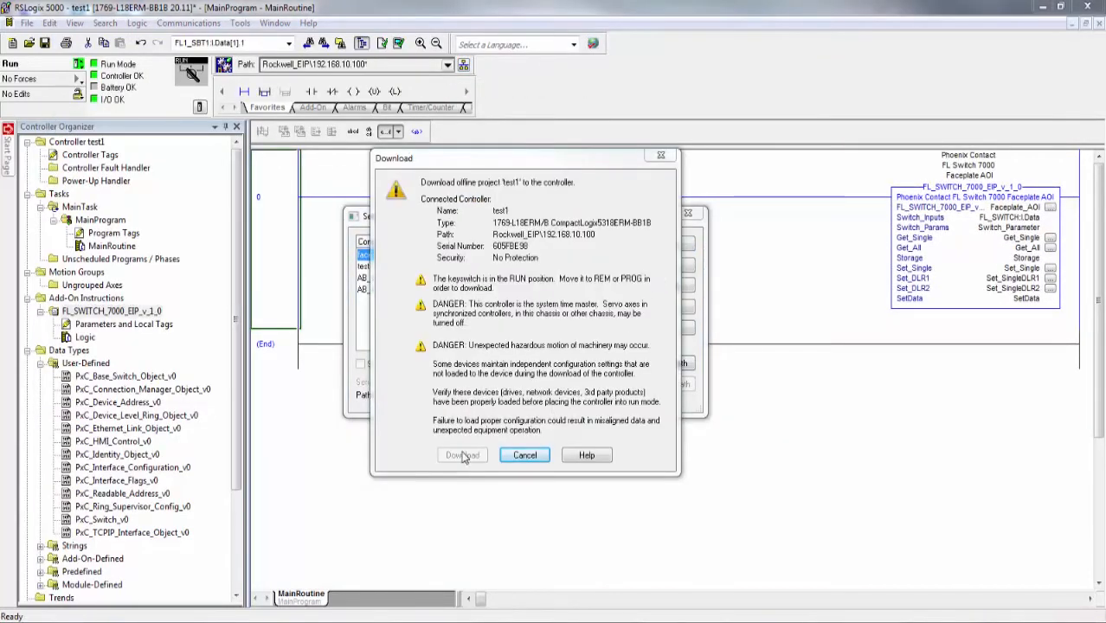
Download project test1 to the controller
{"action": "left_click", "coordinate": [461, 455]}
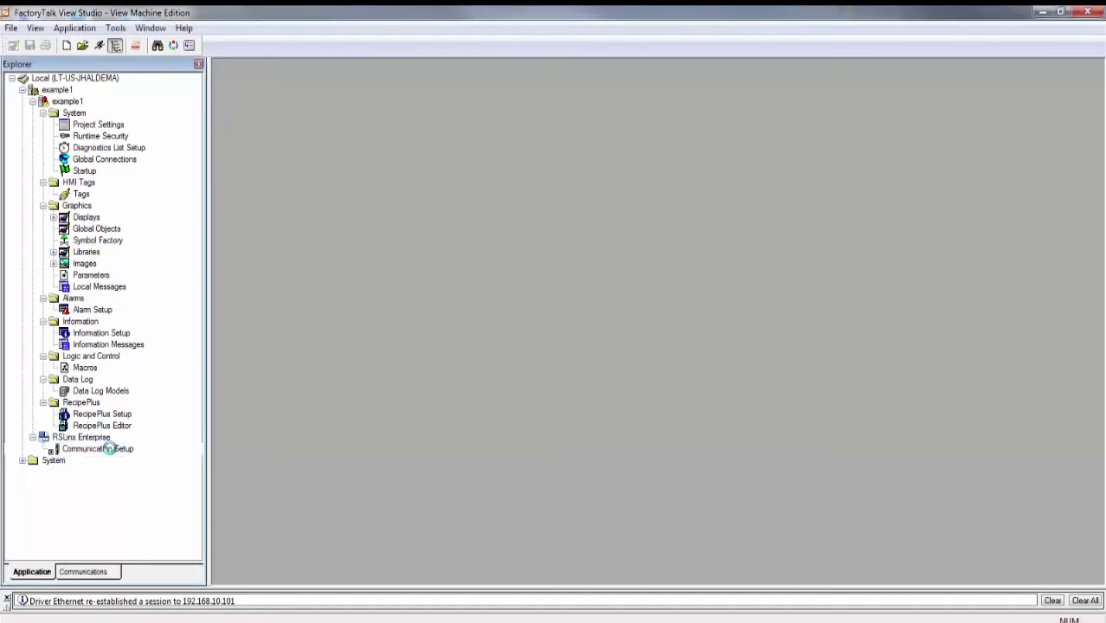
Create device shortcut CLX to the 192.168.10.100 Ethernet controller, copied to runtime
{"action": "double_click", "coordinate": [97, 448]}
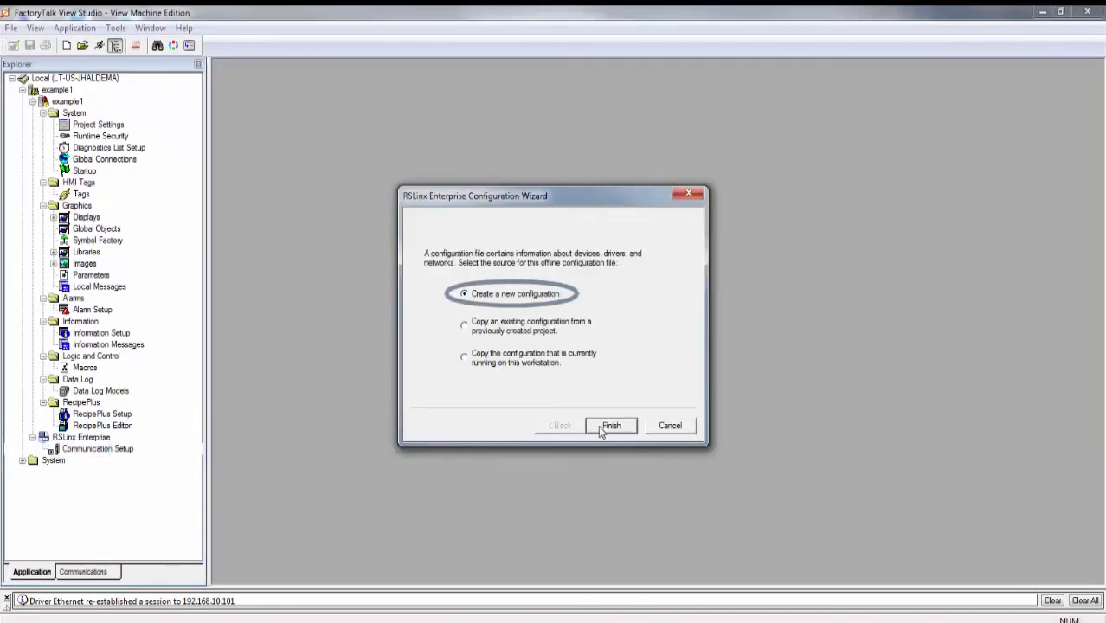
{"action": "left_click", "coordinate": [611, 425]}
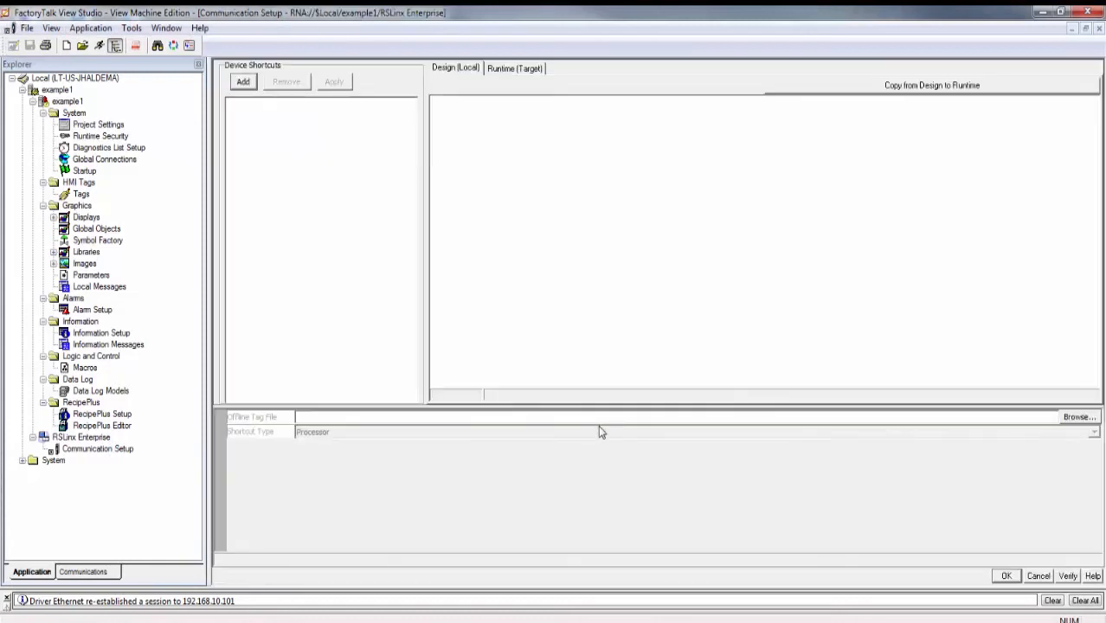
{"action": "left_click", "coordinate": [242, 81]}
{"action": "type", "text": "CLX"}
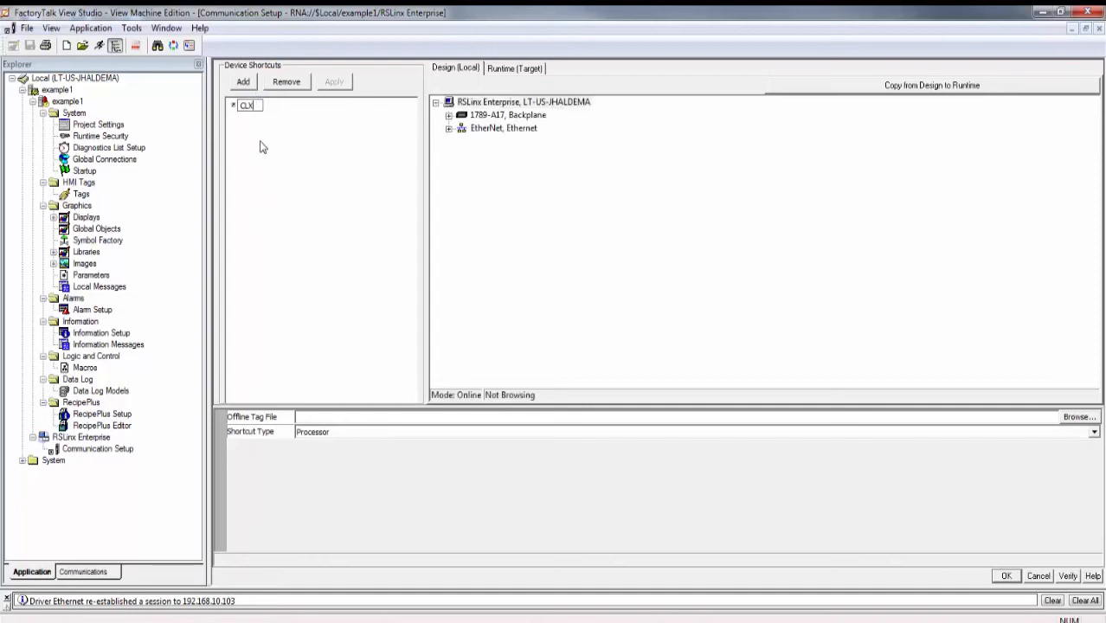
{"action": "left_click", "coordinate": [450, 127]}
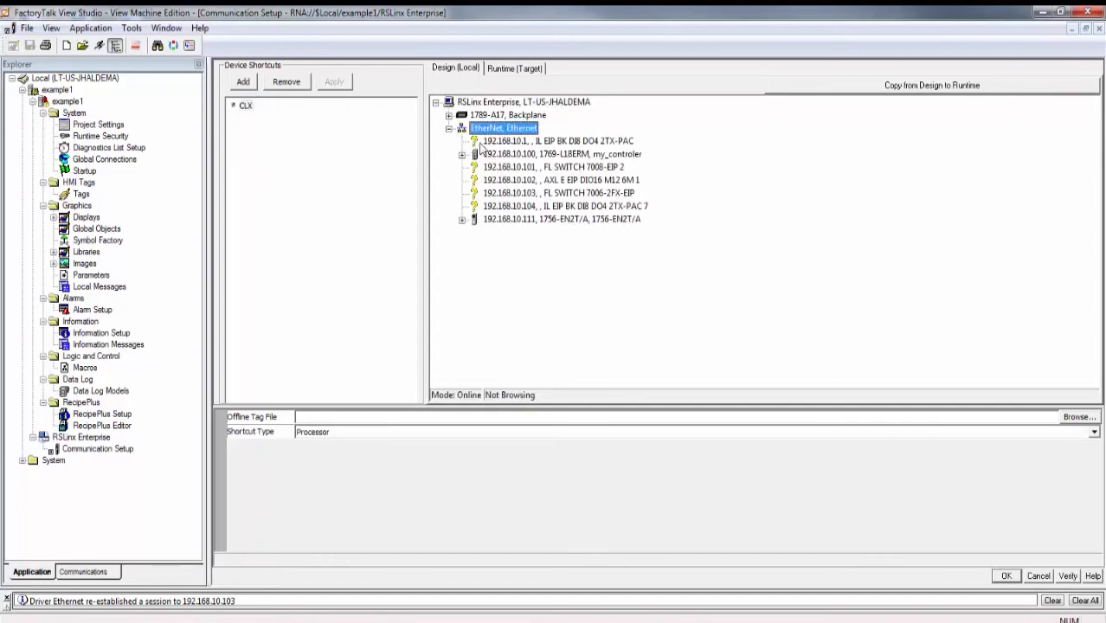
{"action": "left_click", "coordinate": [561, 154]}
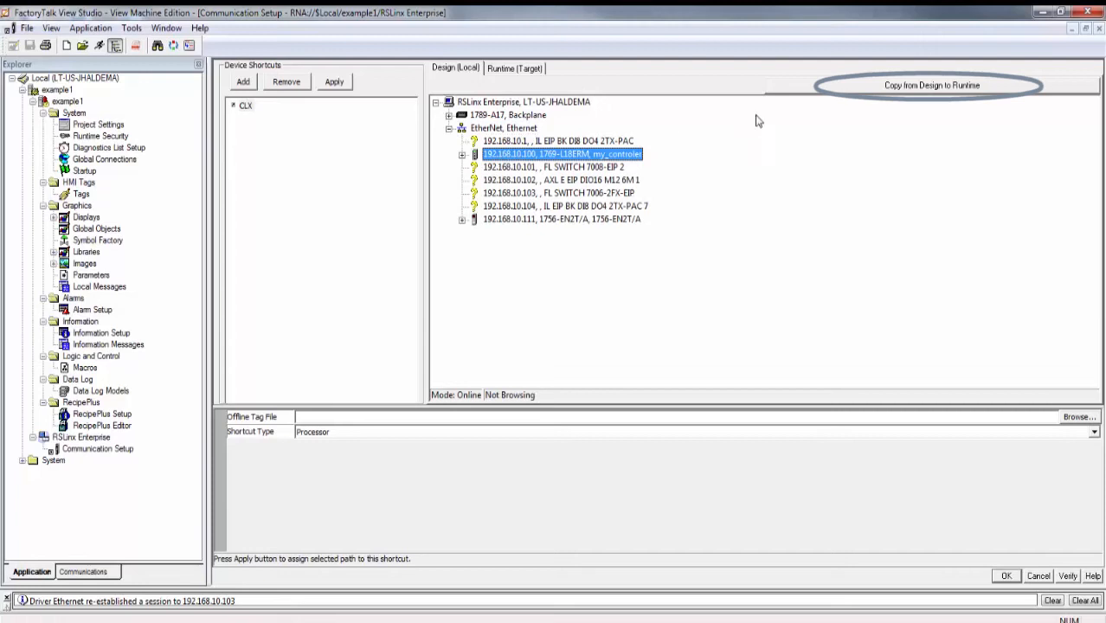
{"action": "left_click", "coordinate": [931, 85]}
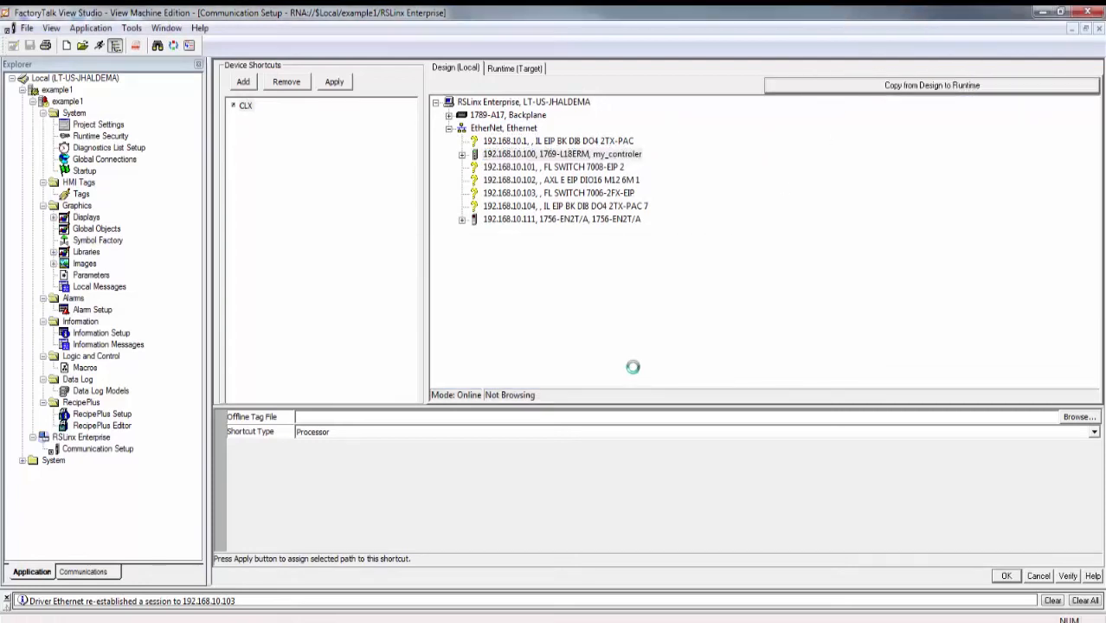
{"action": "left_click", "coordinate": [334, 81]}
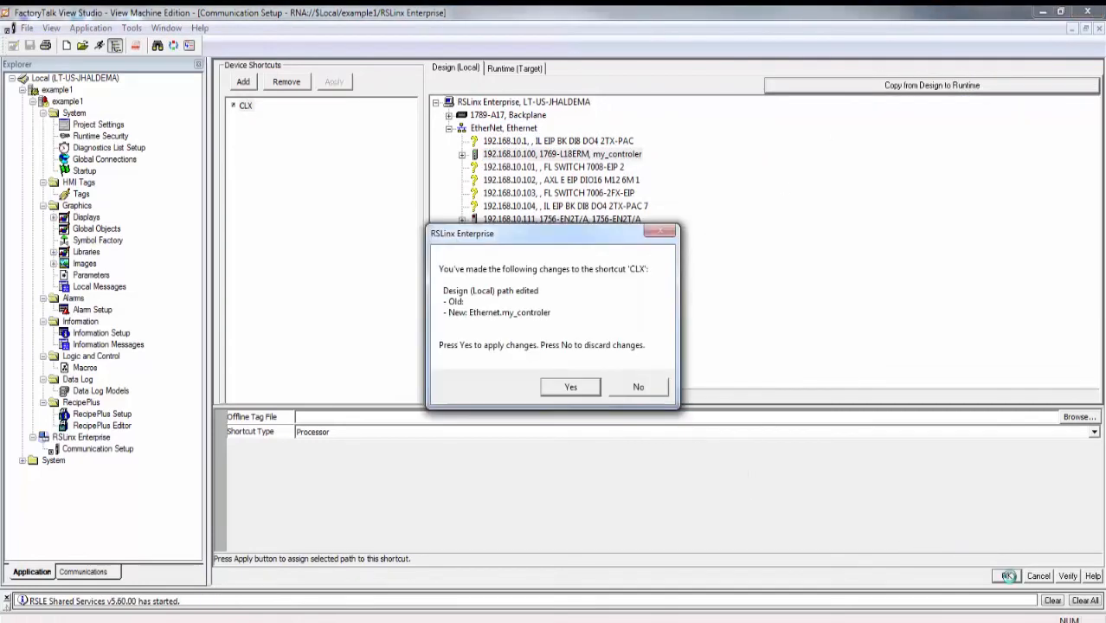
{"action": "left_click", "coordinate": [570, 386]}
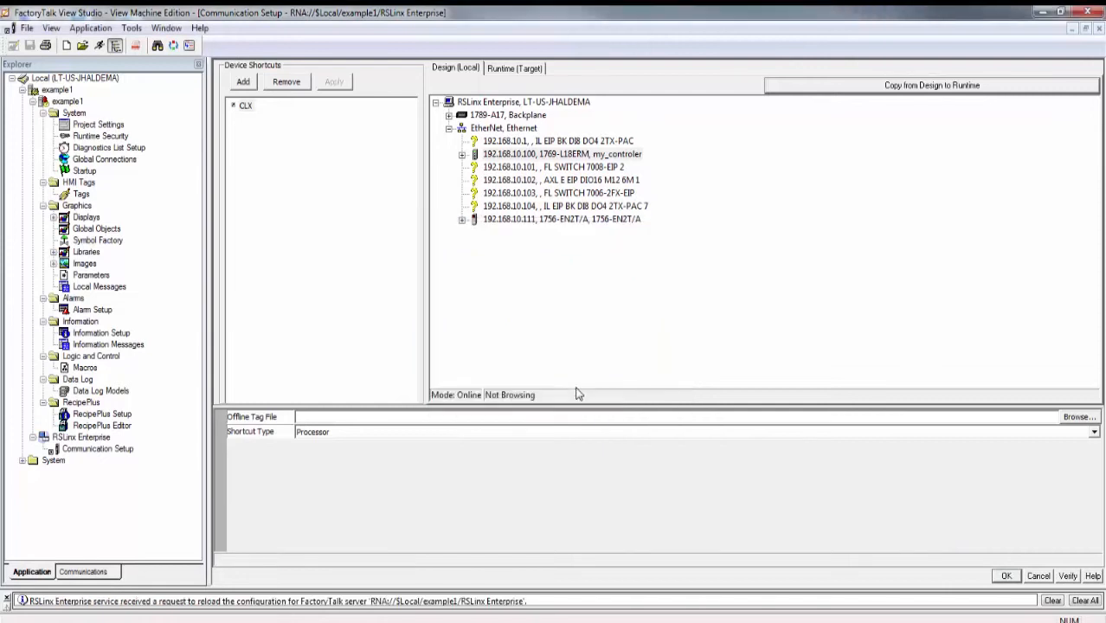
{"action": "left_click", "coordinate": [1005, 576]}
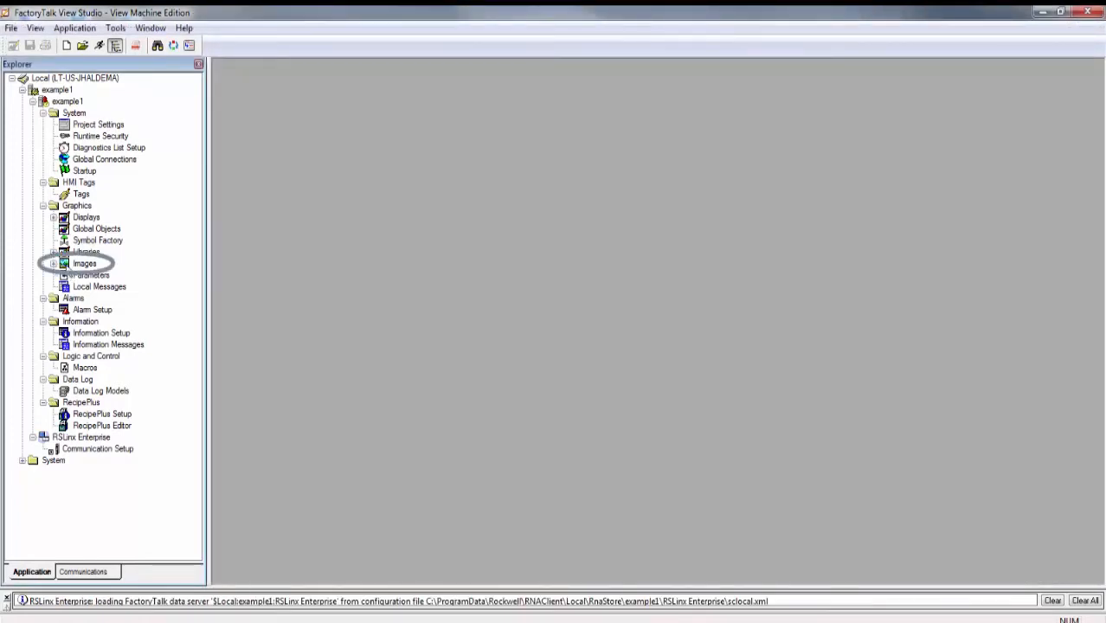
Add the 2701418, 2701419, 2701420 and Signalkette bitmaps from the faceplate Images folder
{"action": "right_click", "coordinate": [85, 263]}
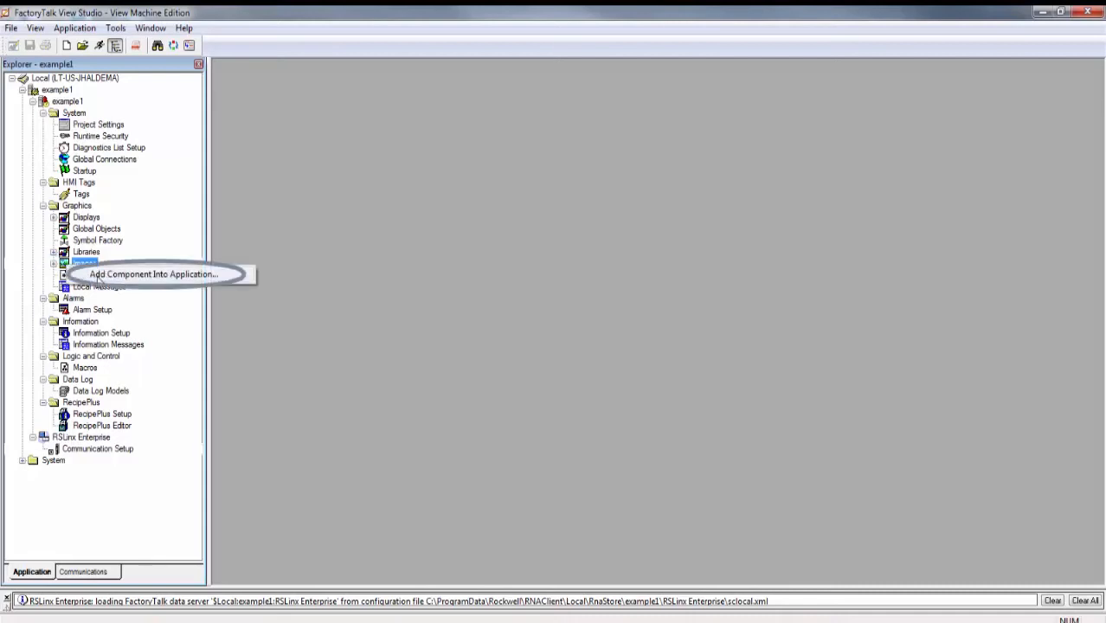
{"action": "left_click", "coordinate": [153, 274]}
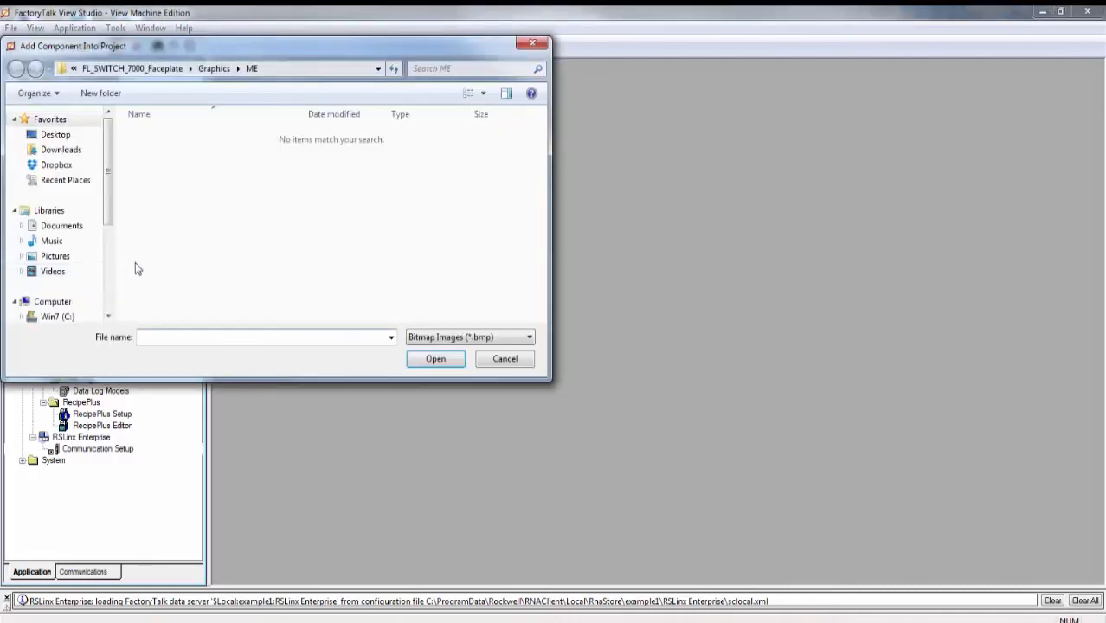
{"action": "left_click", "coordinate": [54, 134]}
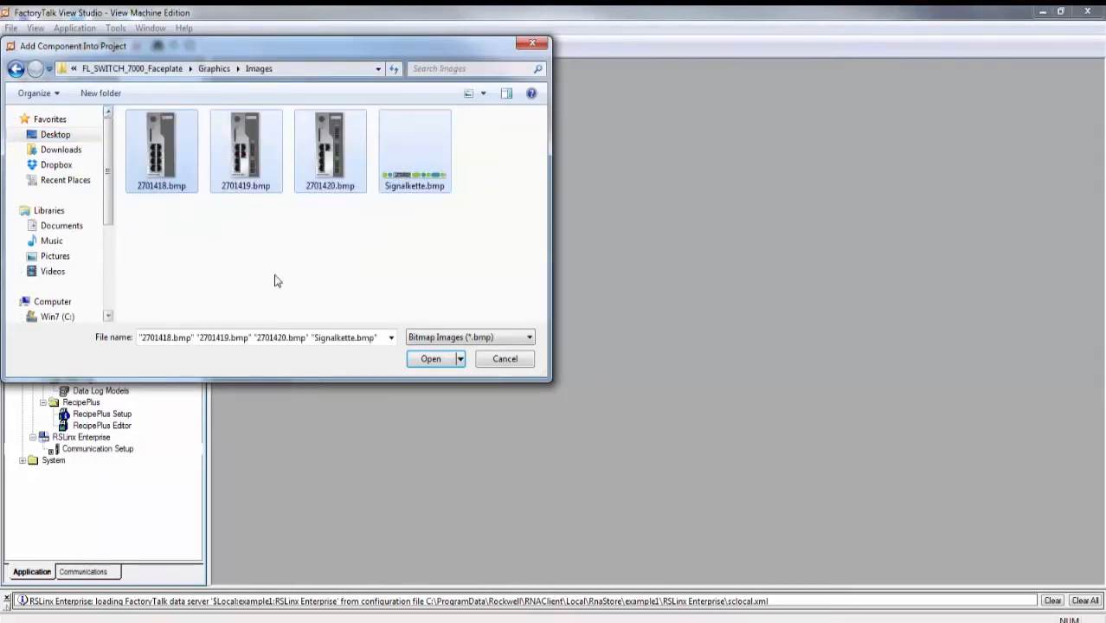
{"action": "left_click", "coordinate": [431, 358]}
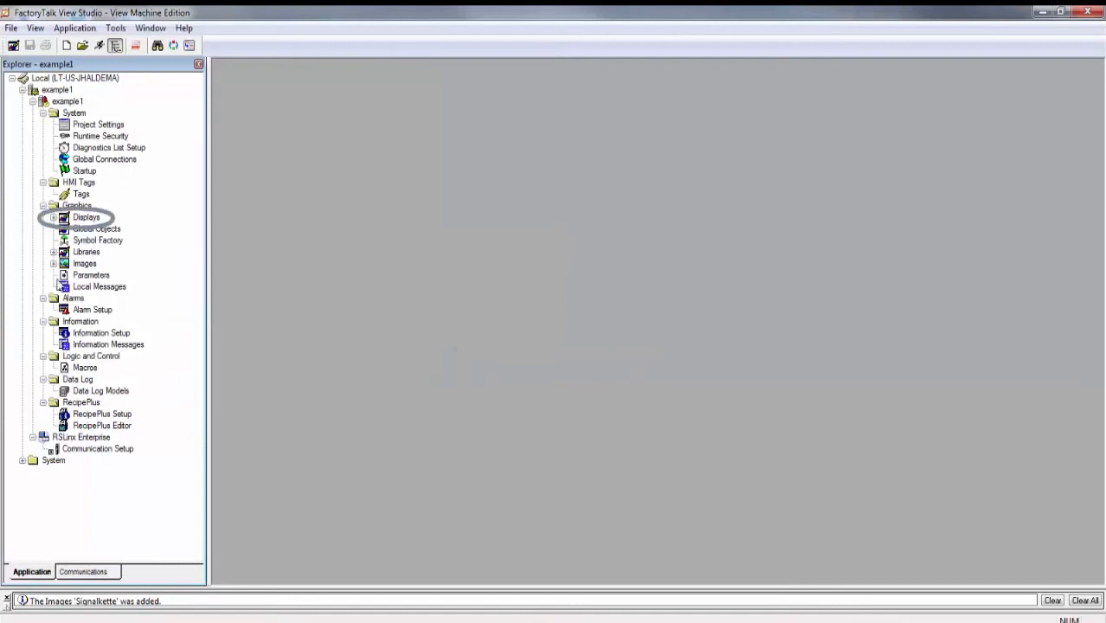
Add the FL SWITCH 7000-EIP Main and Node Table .gfx displays from the ME folder
{"action": "right_click", "coordinate": [85, 217]}
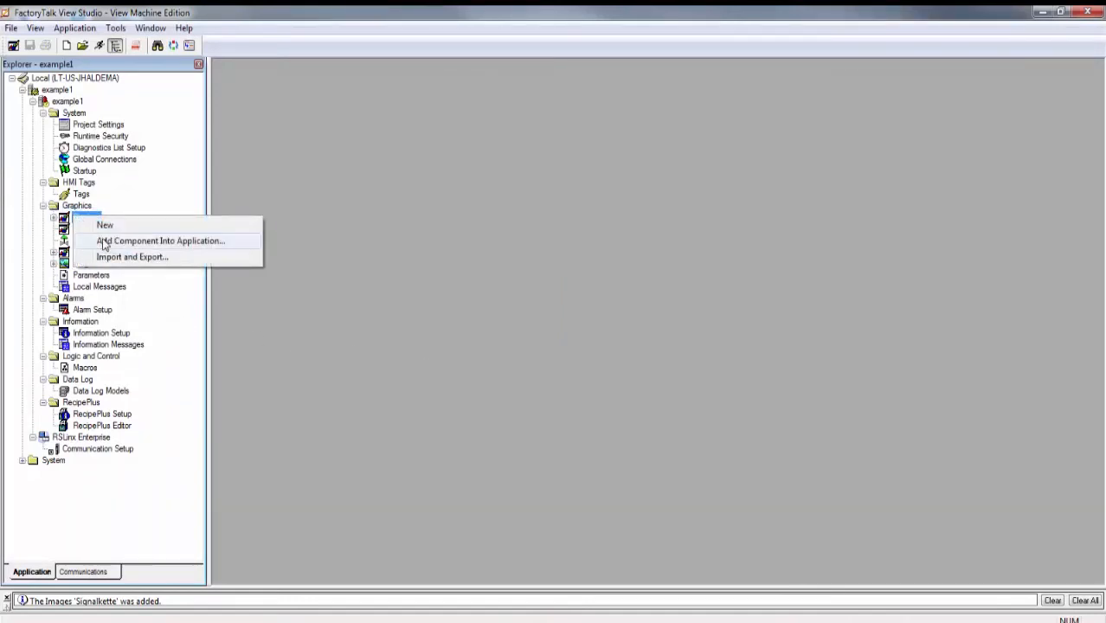
{"action": "left_click", "coordinate": [159, 241]}
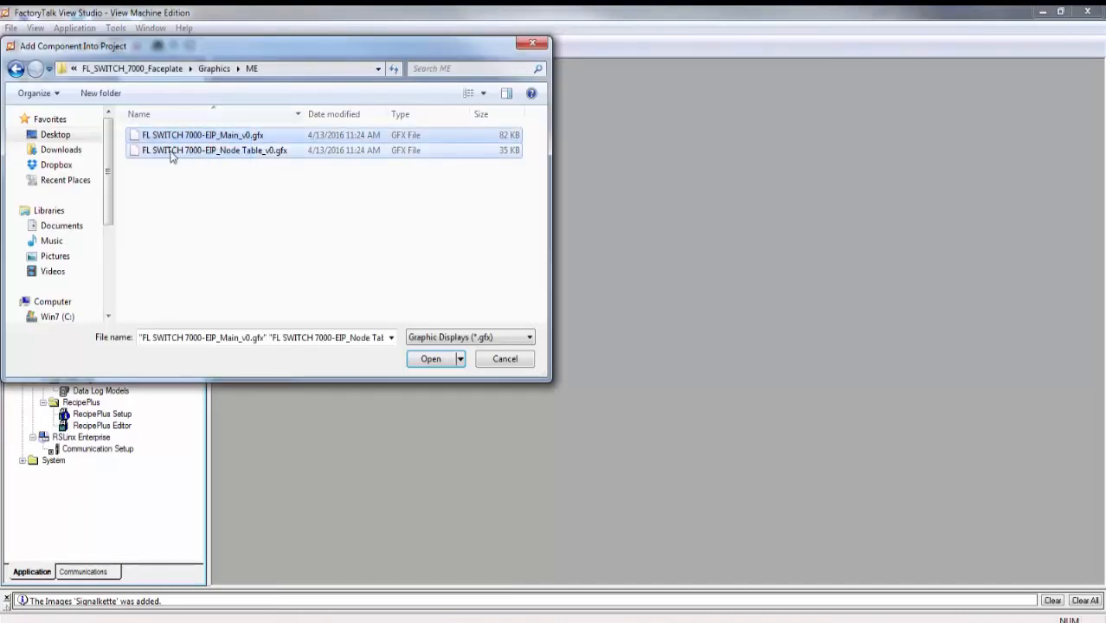
{"action": "left_click", "coordinate": [430, 358]}
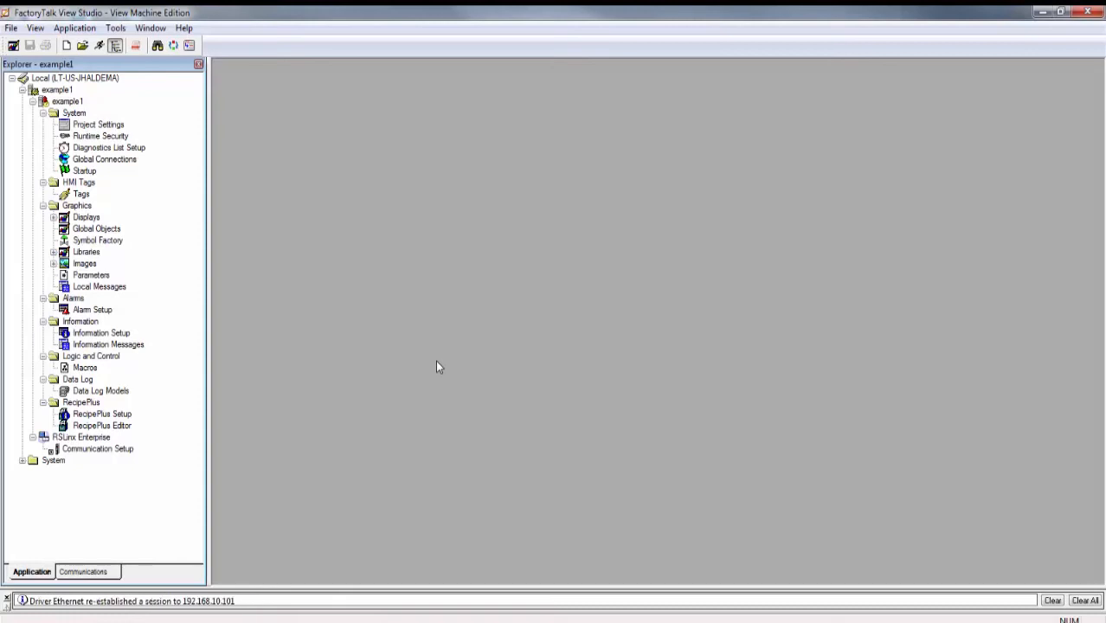
{"action": "left_click", "coordinate": [86, 217]}
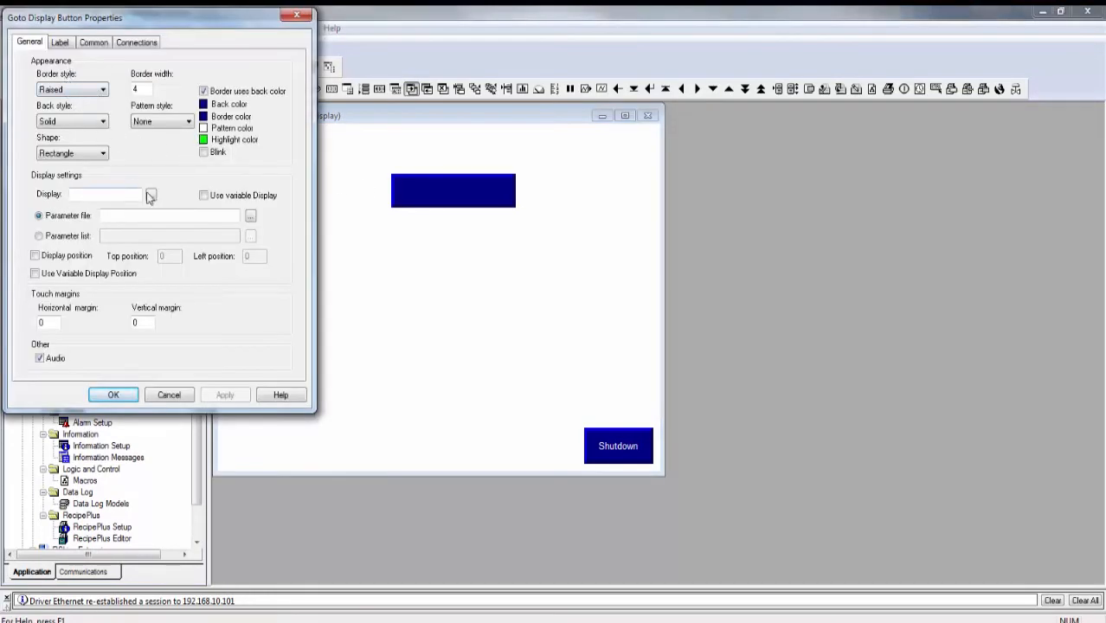
Target FL SWITCH 7000-EIP_Main_v0 with parameter [CLX]Switch_Parameter and caption DIAG
{"action": "left_click", "coordinate": [149, 195]}
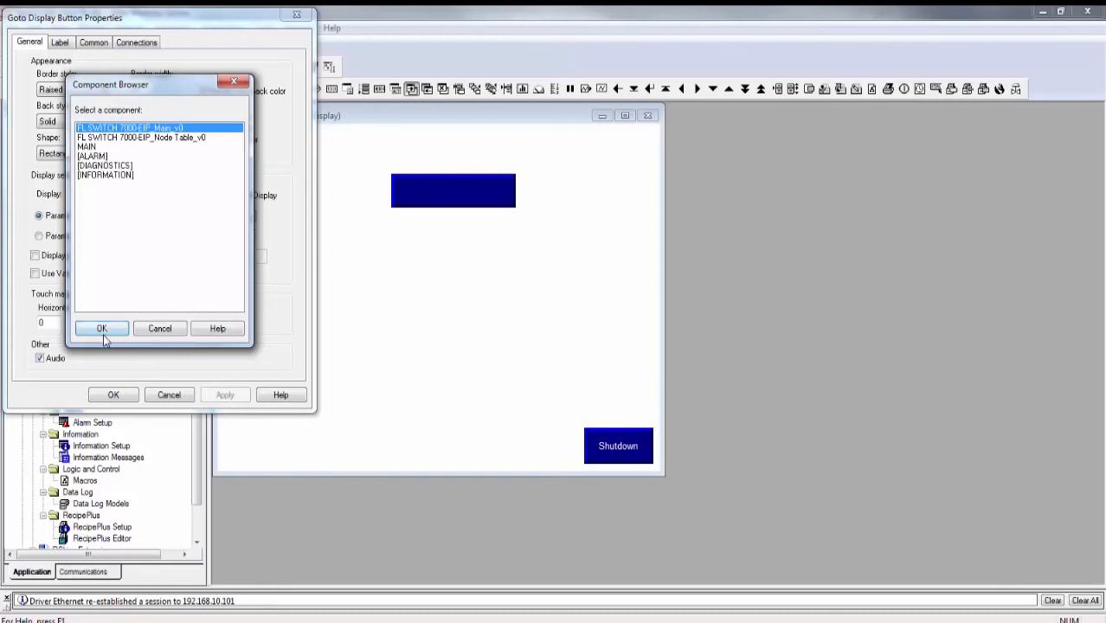
{"action": "left_click", "coordinate": [101, 328]}
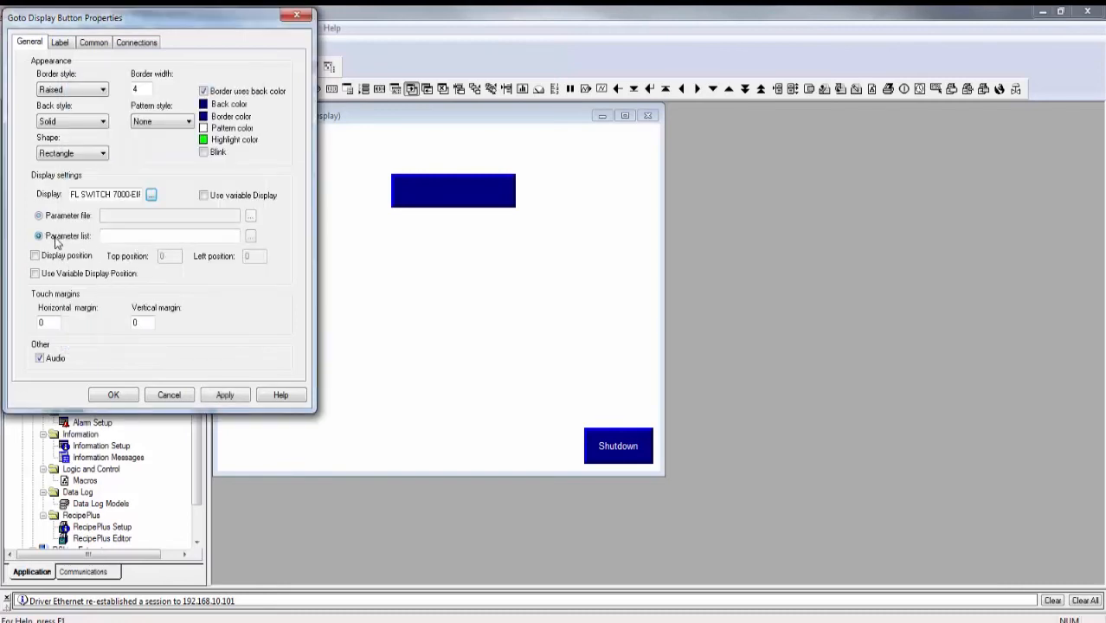
{"action": "left_click", "coordinate": [251, 235]}
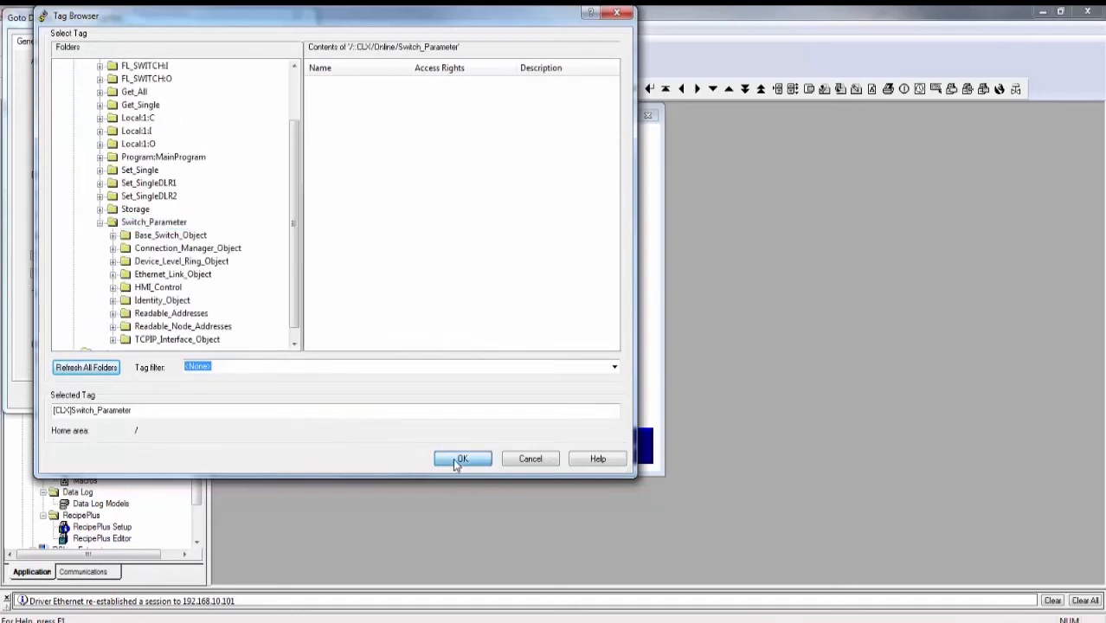
{"action": "left_click", "coordinate": [462, 458]}
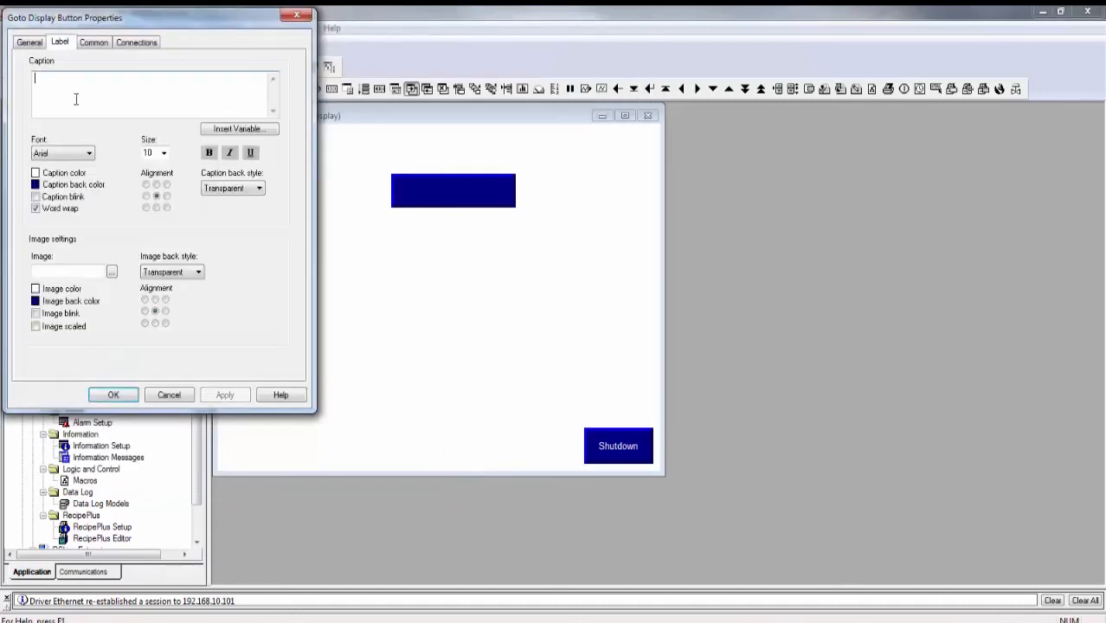
{"action": "type", "text": "DIAG"}
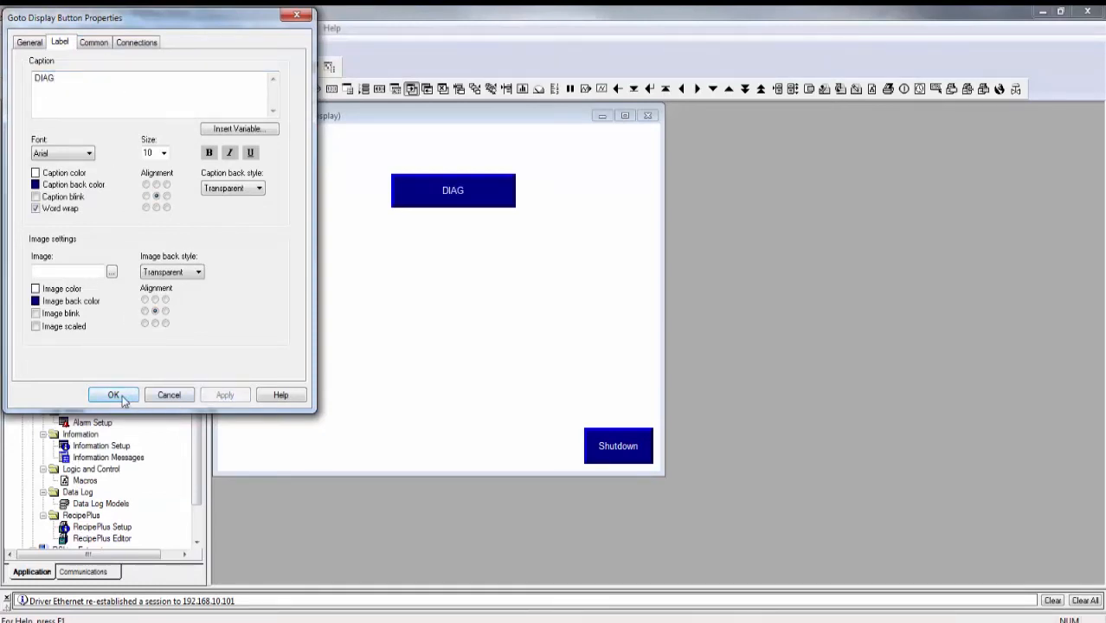
{"action": "left_click", "coordinate": [113, 394]}
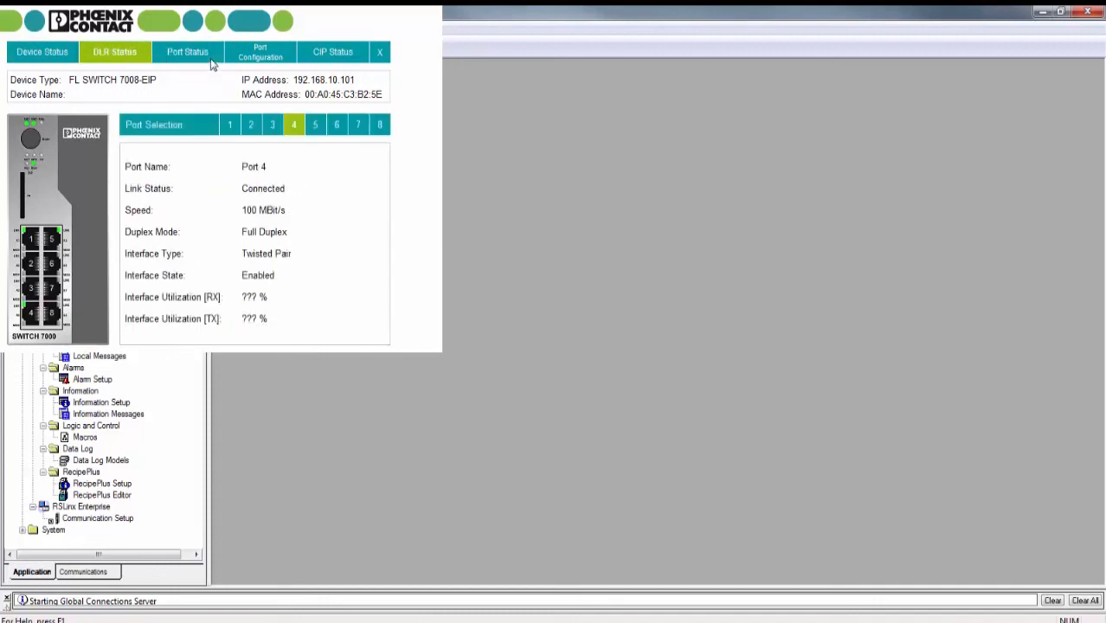
Check port 2 under Port Configuration, then view the faceplate's CIP Status statistics
{"action": "left_click", "coordinate": [261, 52]}
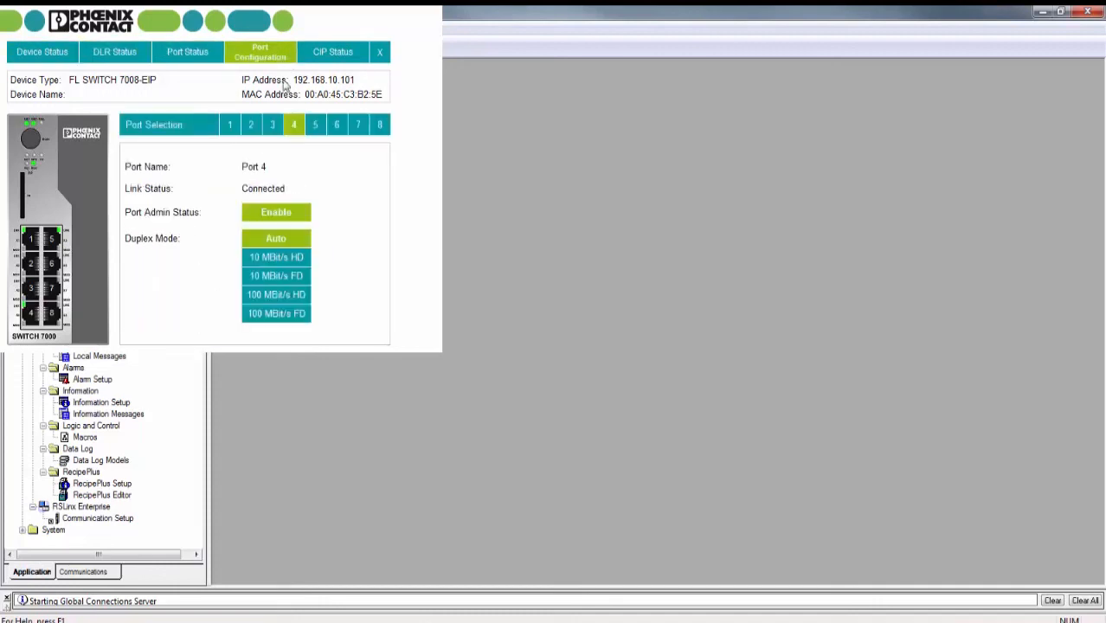
{"action": "left_click", "coordinate": [250, 124]}
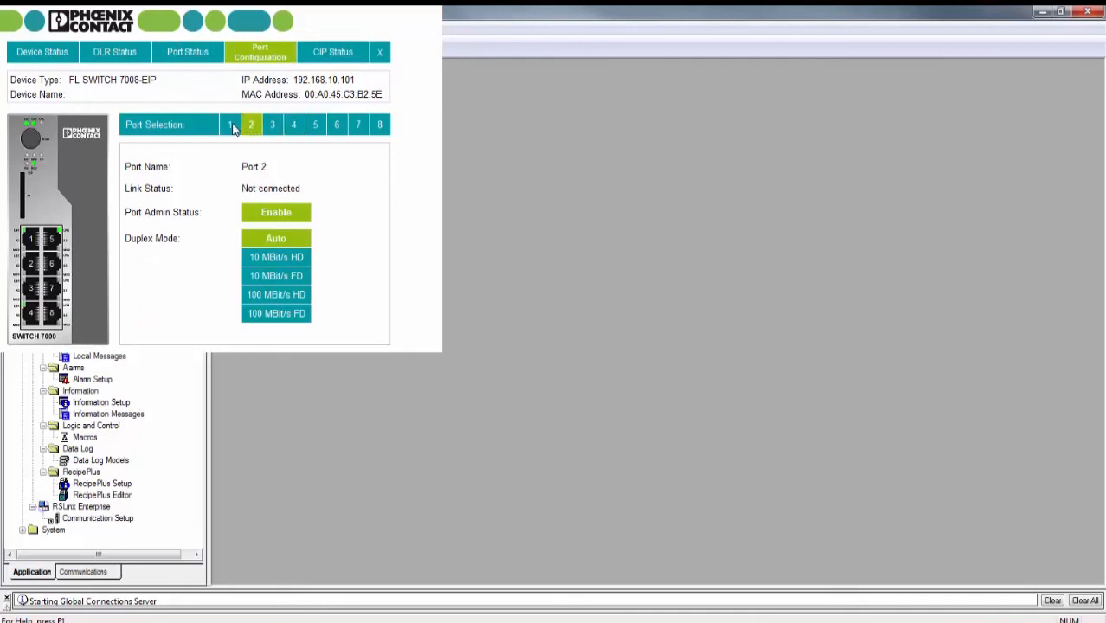
{"action": "left_click", "coordinate": [332, 51]}
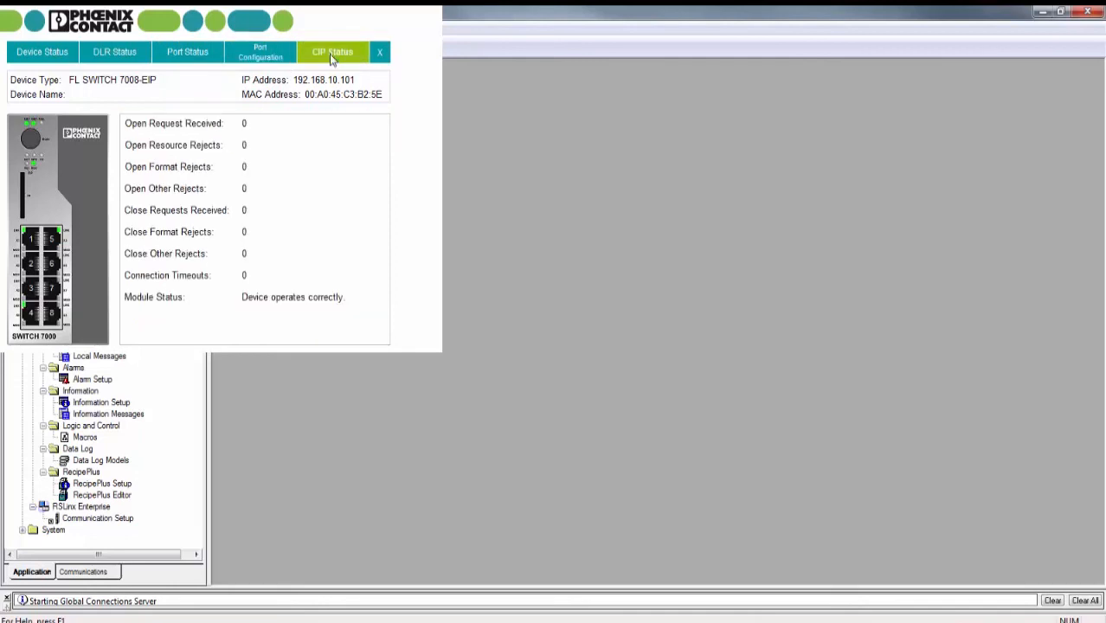